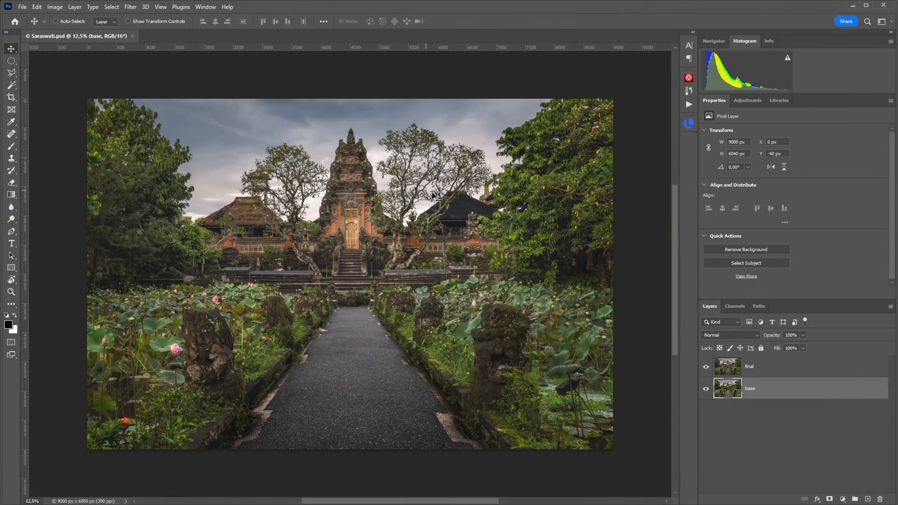
{"action": "mouse_move", "coordinate": [285, 297]}
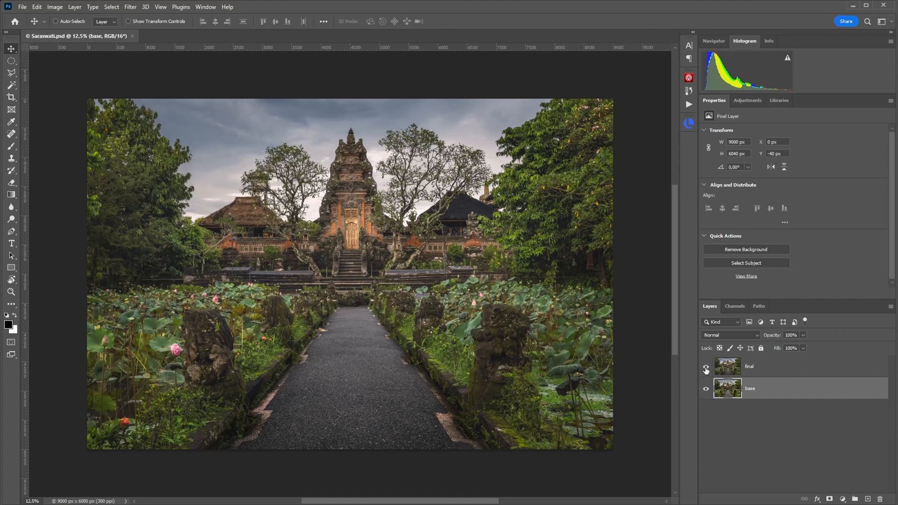
Compare the photo with and without the 'final' layer, leaving it hidden to show the flat base image
{"action": "left_click", "coordinate": [705, 367]}
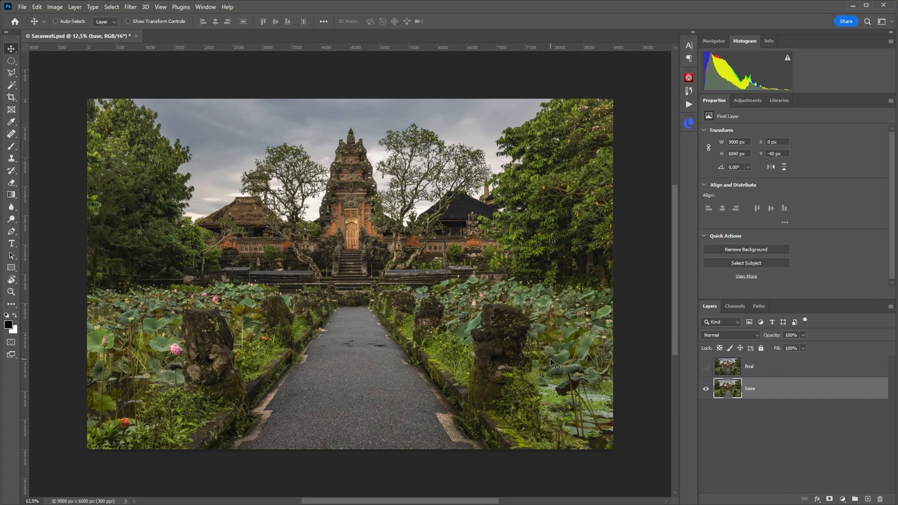
{"action": "mouse_move", "coordinate": [239, 396]}
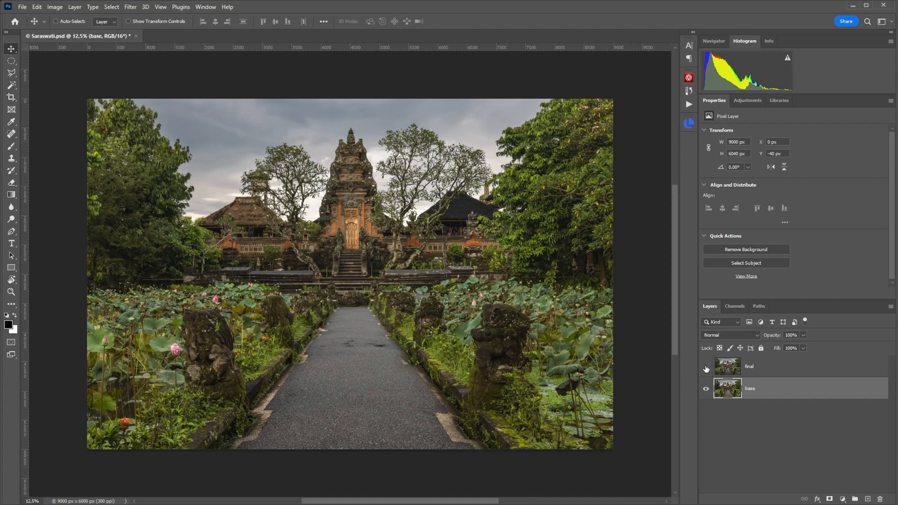
{"action": "left_click", "coordinate": [705, 366]}
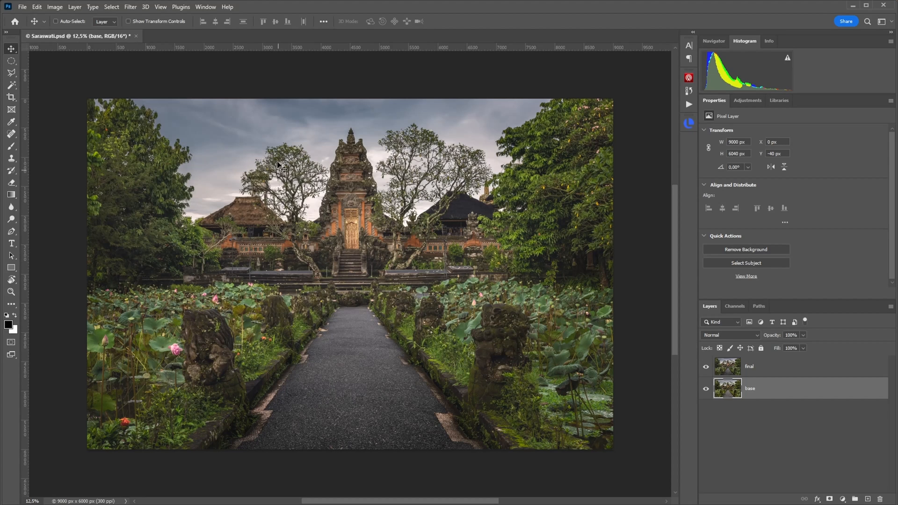
{"action": "mouse_move", "coordinate": [526, 127]}
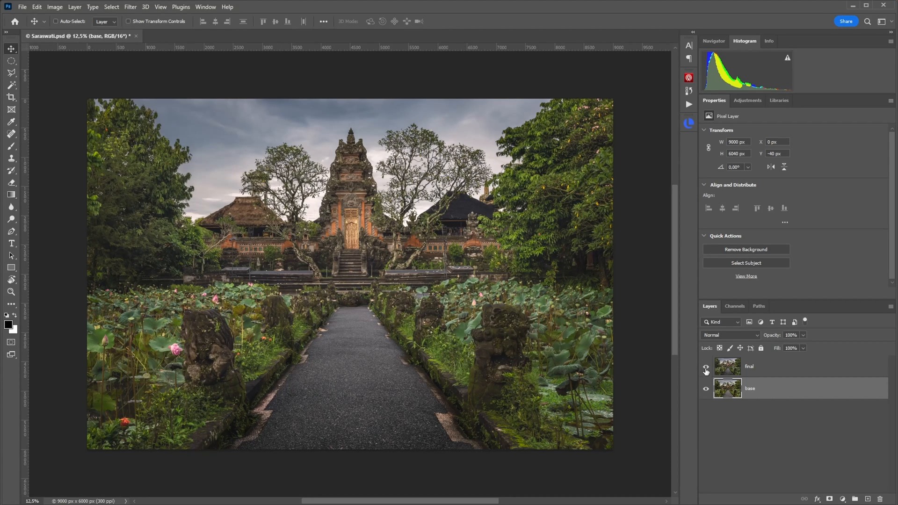
{"action": "left_click", "coordinate": [706, 367]}
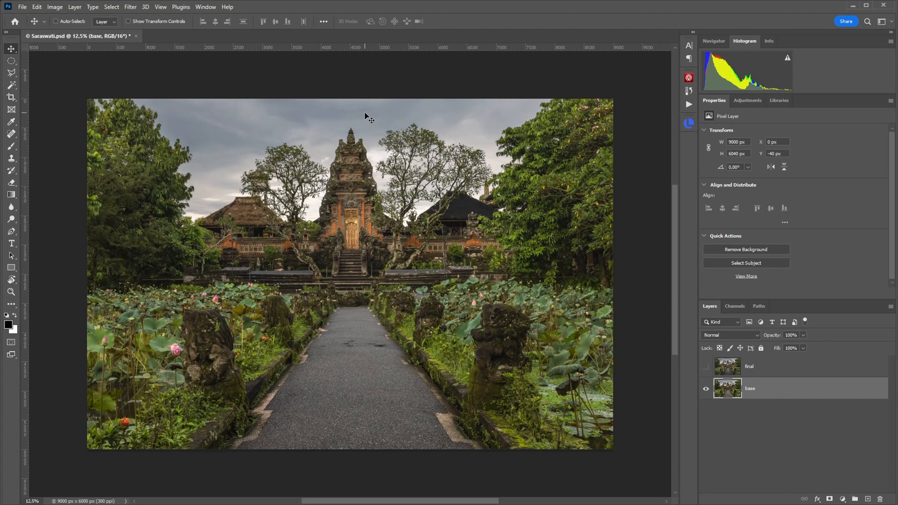
{"action": "mouse_move", "coordinate": [471, 127]}
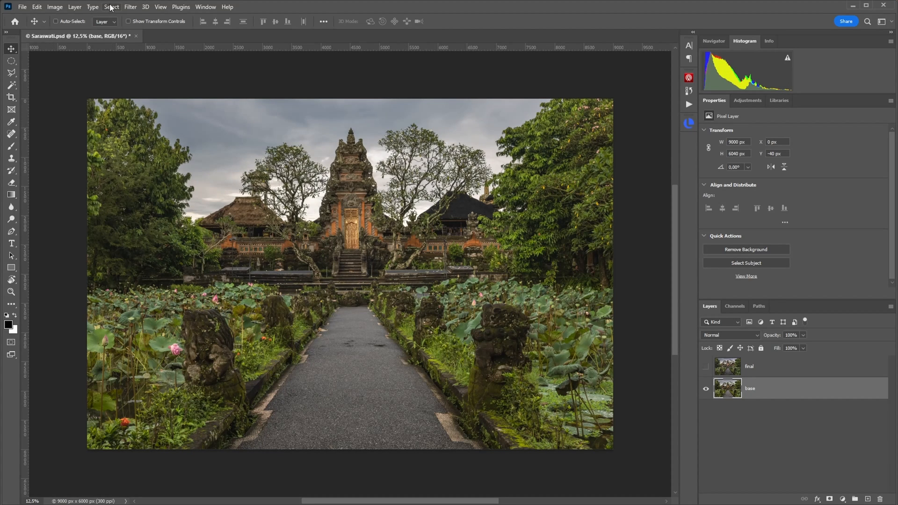
Select the sky above the temple and trees with Select > Sky
{"action": "left_click", "coordinate": [112, 7]}
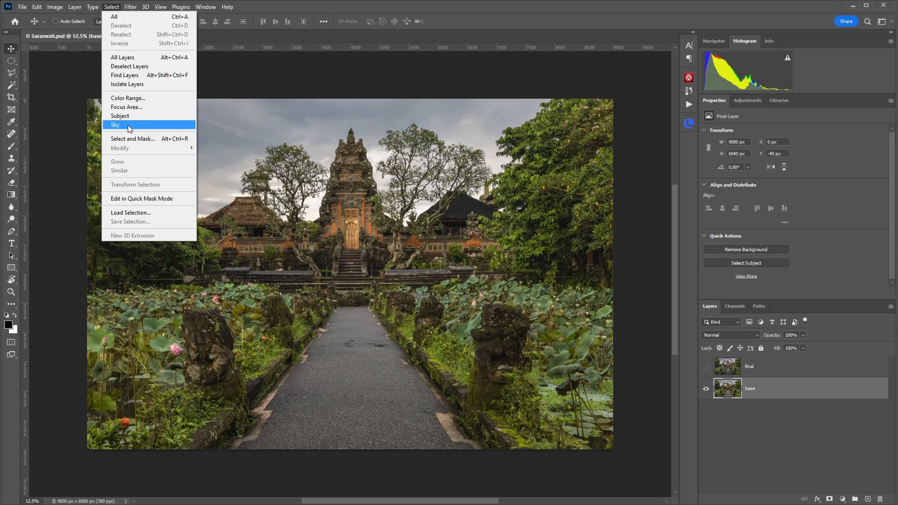
{"action": "left_click", "coordinate": [116, 124]}
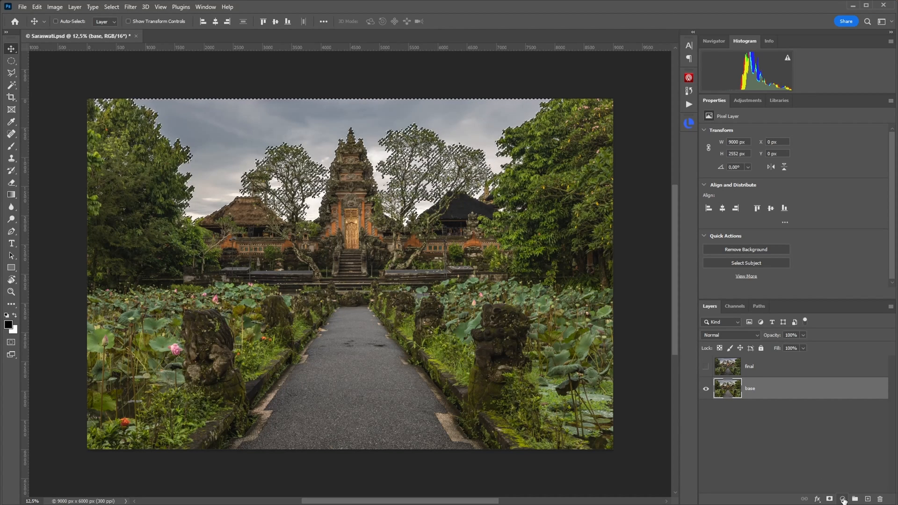
Add a Curves adjustment layer masked to the sky selection
{"action": "left_click", "coordinate": [843, 499]}
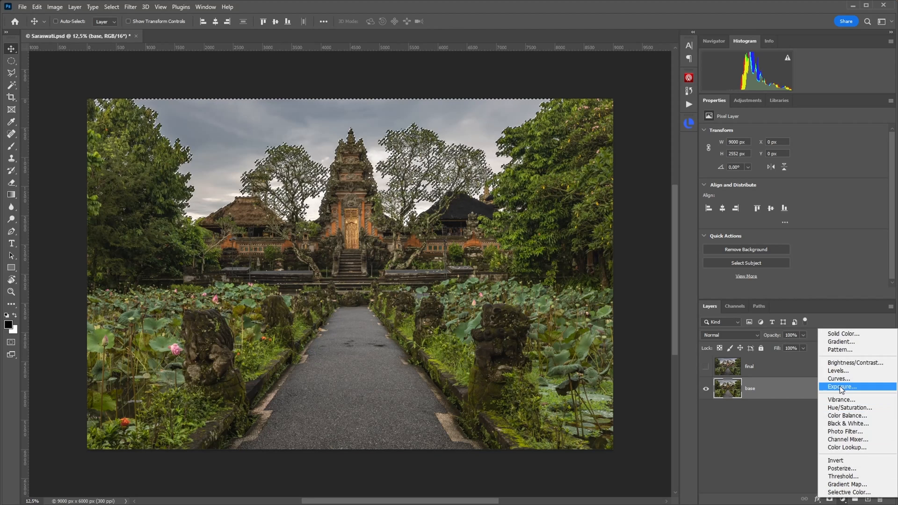
{"action": "left_click", "coordinate": [838, 379]}
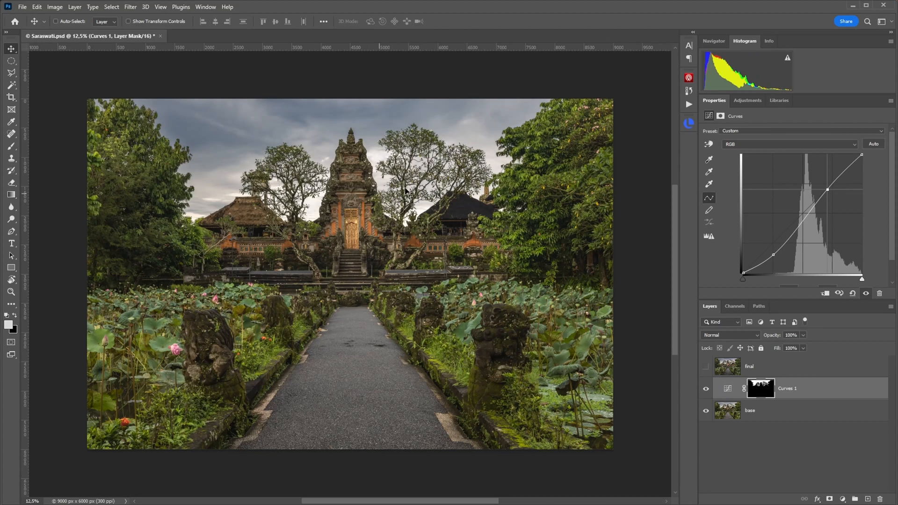
{"action": "mouse_move", "coordinate": [662, 202]}
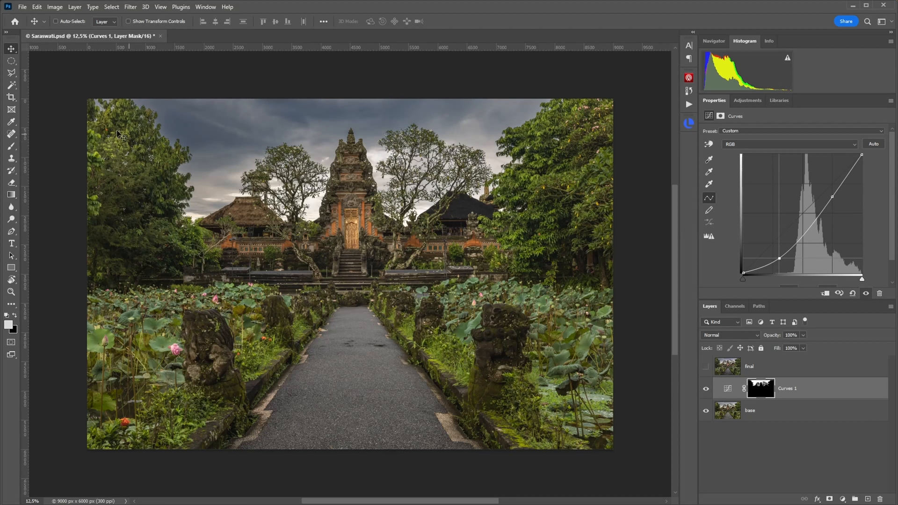
{"action": "mouse_move", "coordinate": [533, 119]}
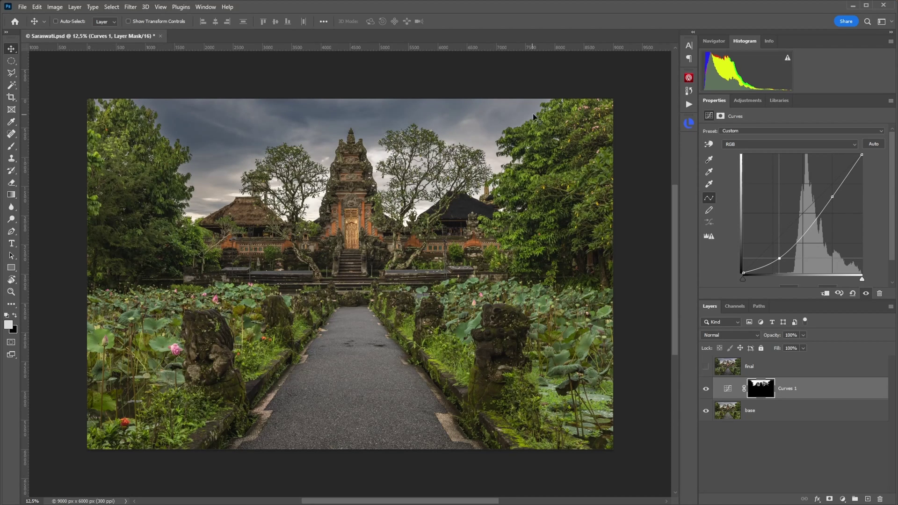
{"action": "mouse_move", "coordinate": [376, 173]}
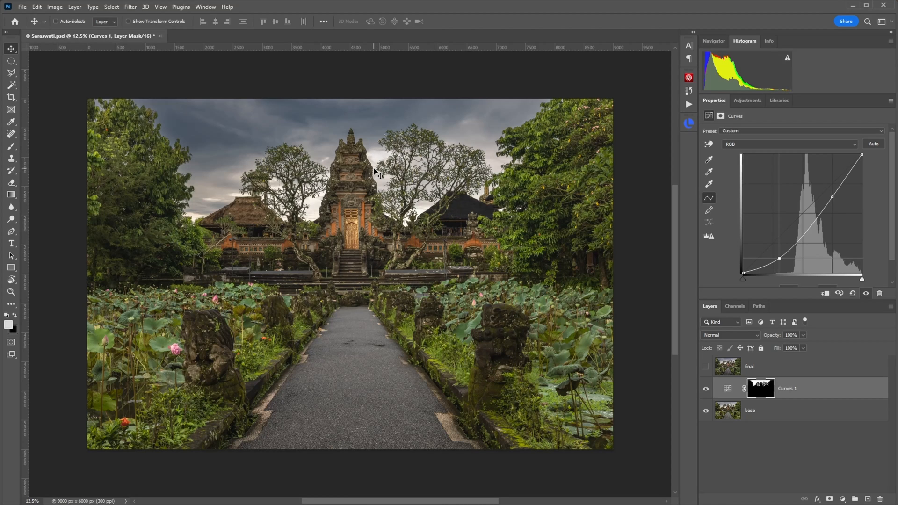
{"action": "mouse_move", "coordinate": [401, 199]}
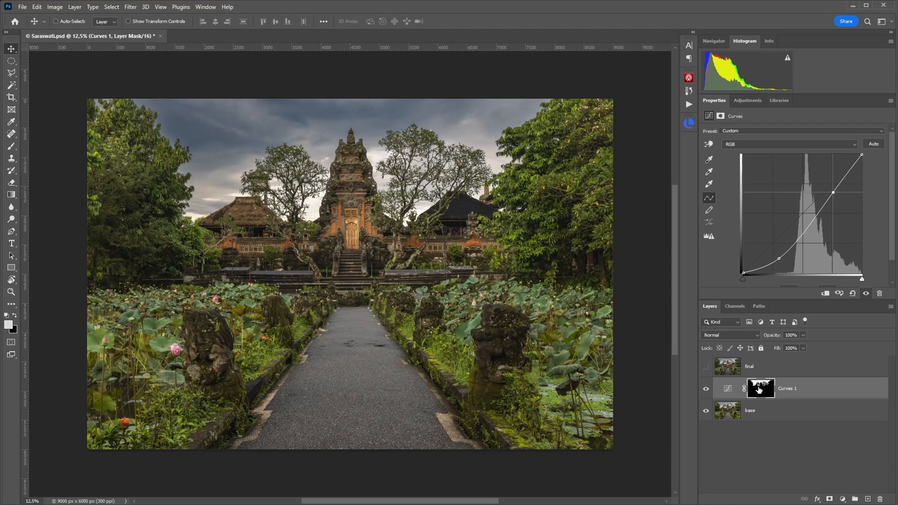
View the Curves 1 sky mask on its own, white sky against black trees and rooftops
{"action": "left_click", "coordinate": [760, 388]}
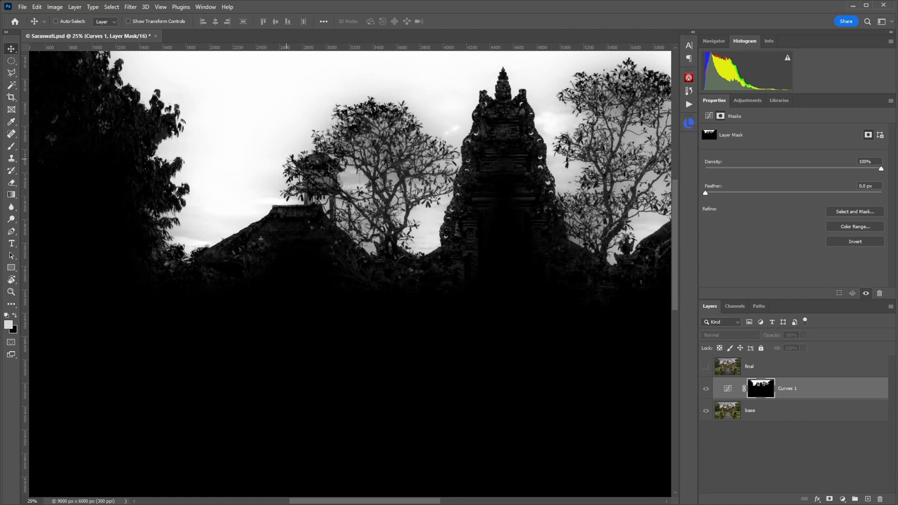
{"action": "mouse_move", "coordinate": [332, 106]}
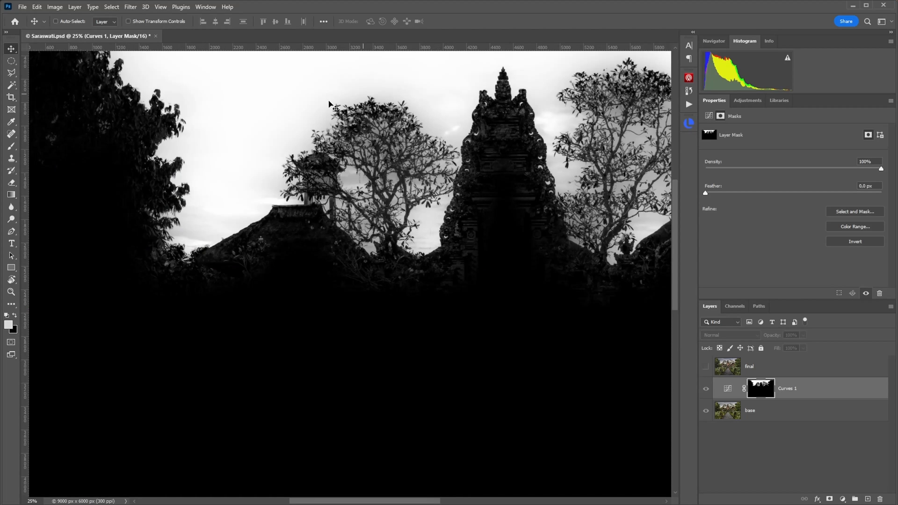
{"action": "mouse_move", "coordinate": [352, 178]}
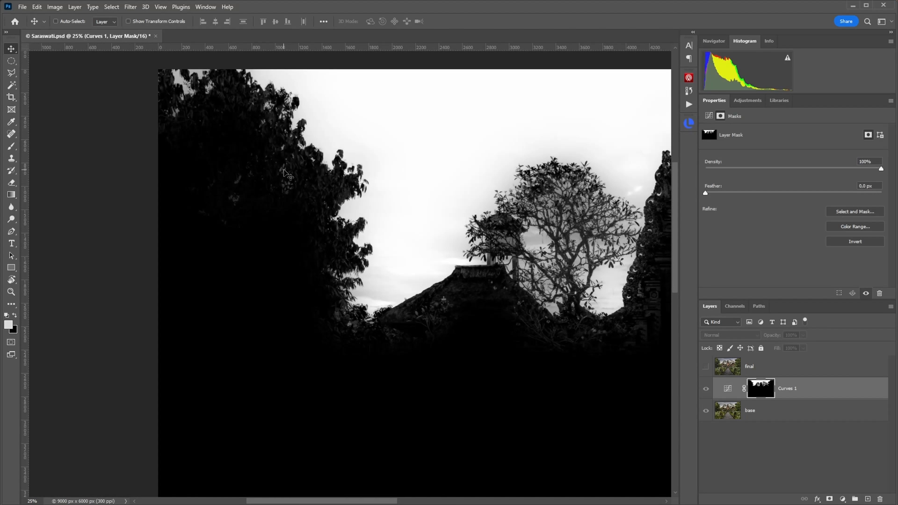
{"action": "left_click", "coordinate": [749, 410]}
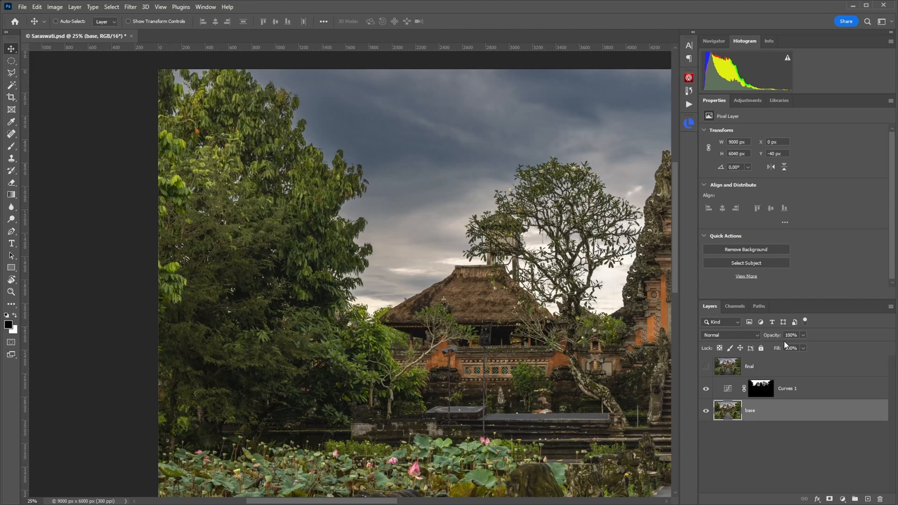
{"action": "left_click", "coordinate": [760, 388]}
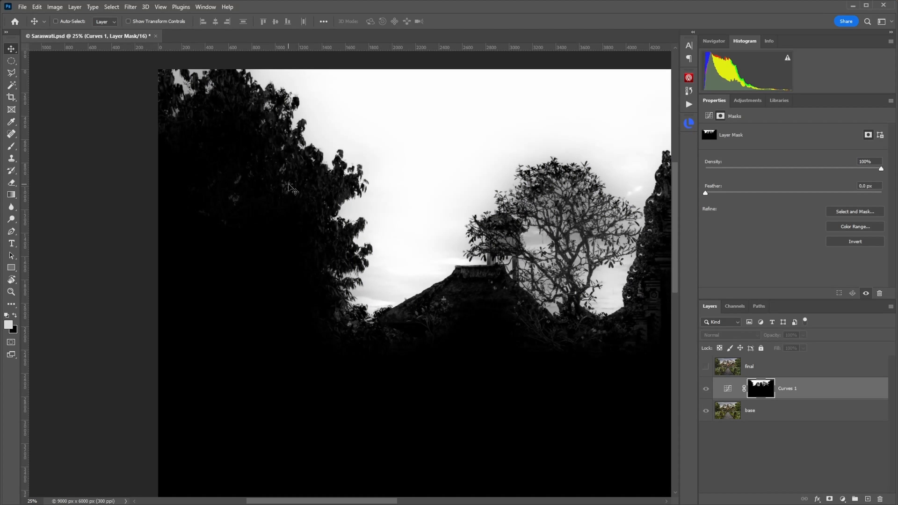
{"action": "mouse_move", "coordinate": [288, 189]}
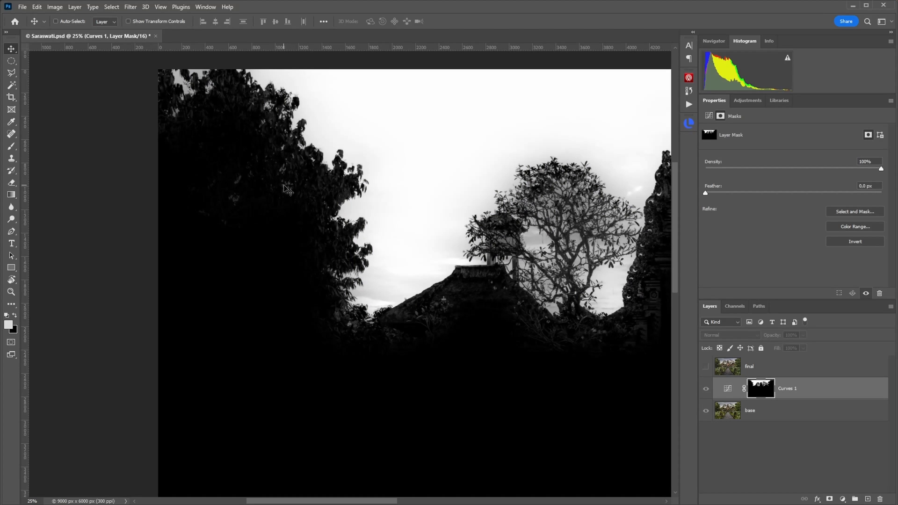
{"action": "mouse_move", "coordinate": [479, 212]}
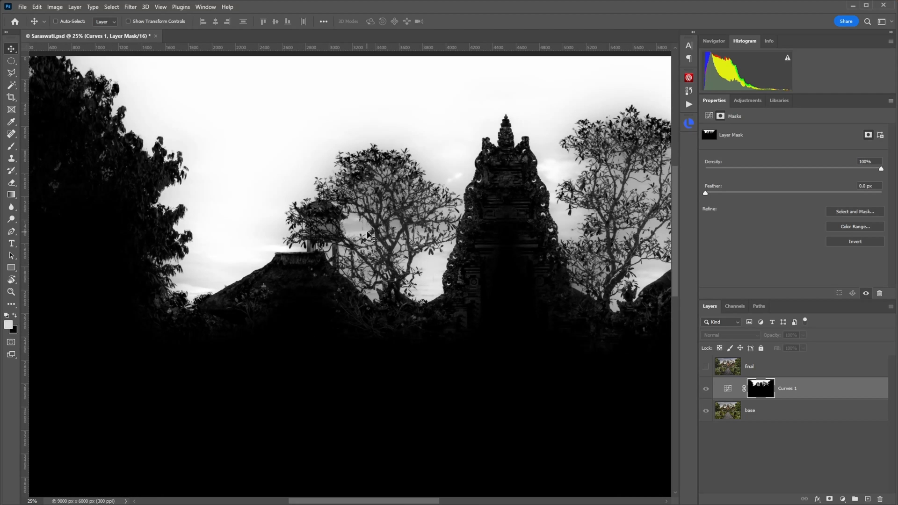
{"action": "mouse_move", "coordinate": [359, 223]}
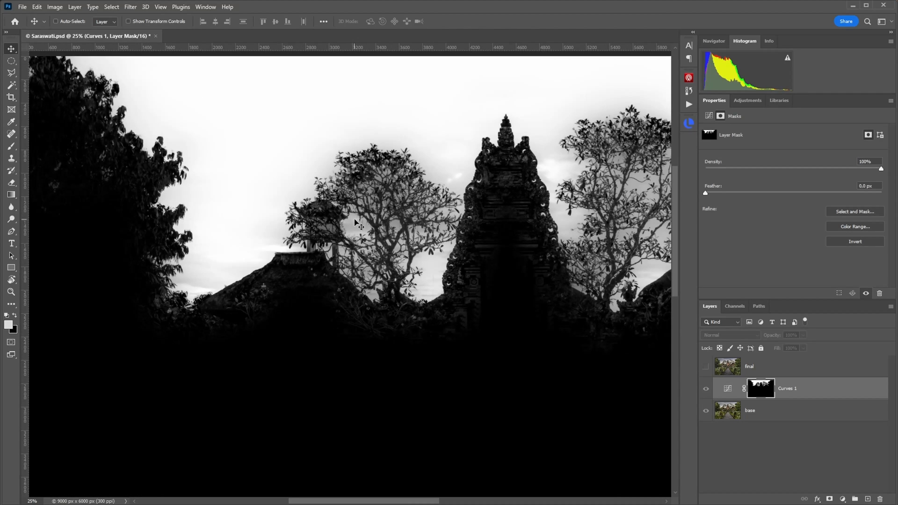
{"action": "mouse_move", "coordinate": [360, 229]}
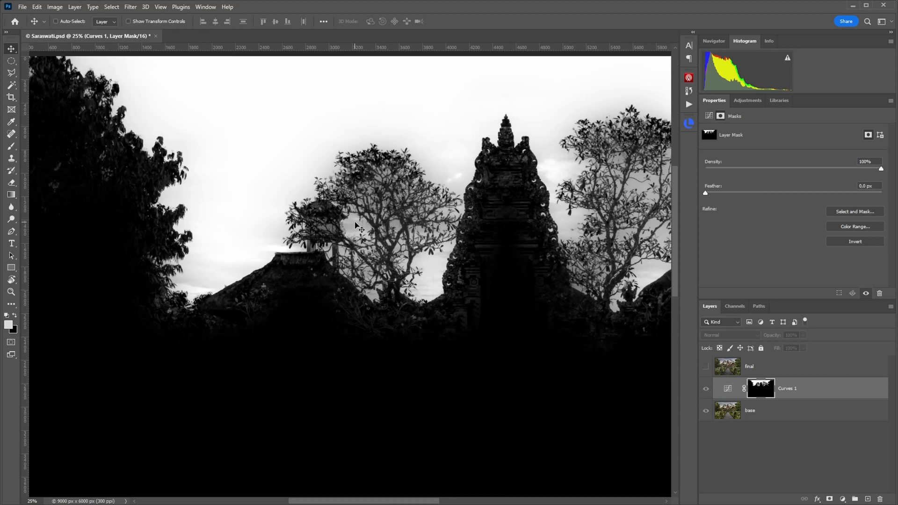
{"action": "mouse_move", "coordinate": [724, 413]}
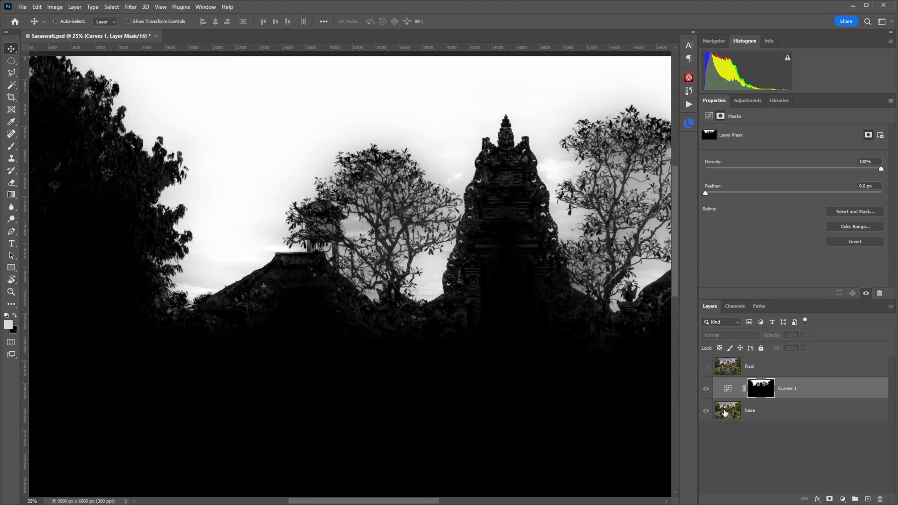
Return to the full-colour photo and reselect Curves 1 to show its curve settings
{"action": "left_click", "coordinate": [750, 410]}
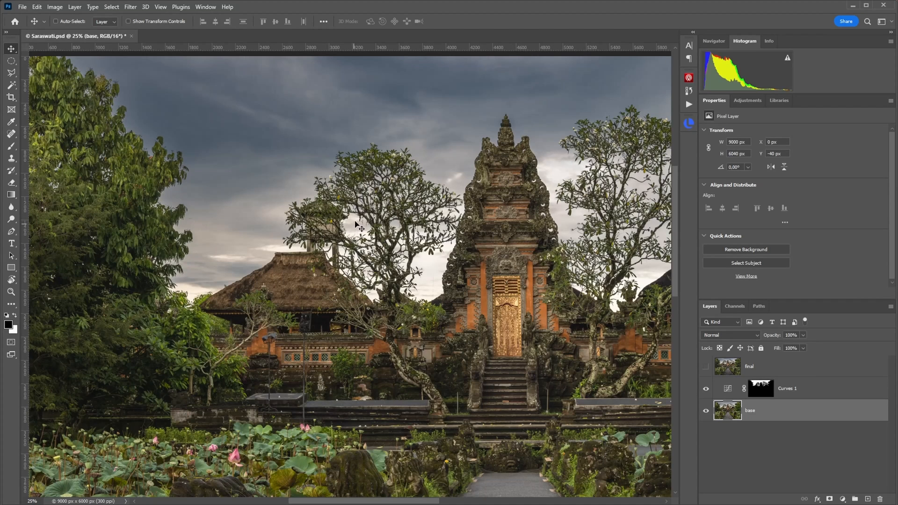
{"action": "mouse_move", "coordinate": [356, 230]}
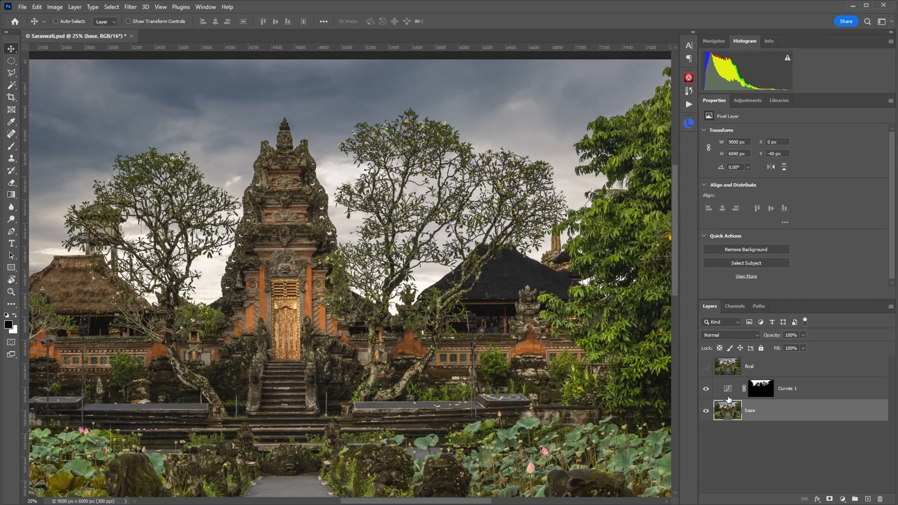
{"action": "left_click", "coordinate": [761, 388]}
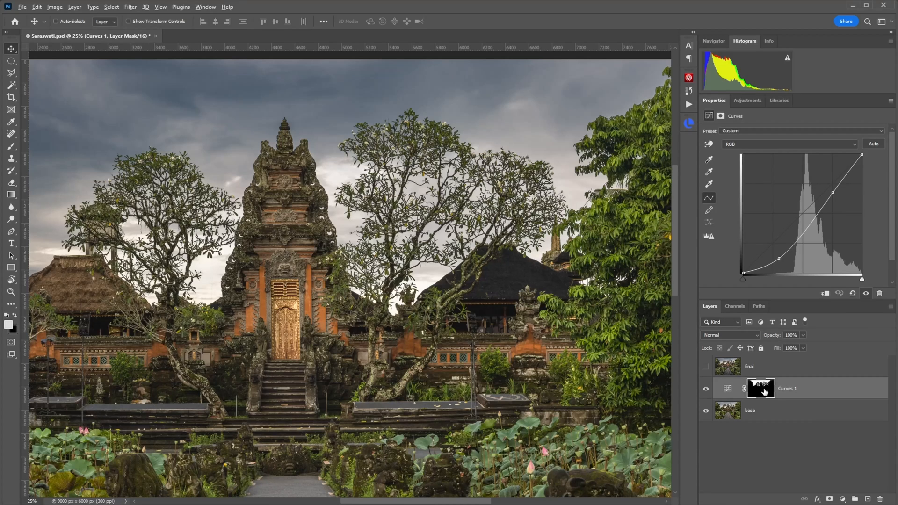
Preview the Curves 1 sky mask alone and as a red overlay, then return to the colour photo
{"action": "left_click", "coordinate": [759, 388]}
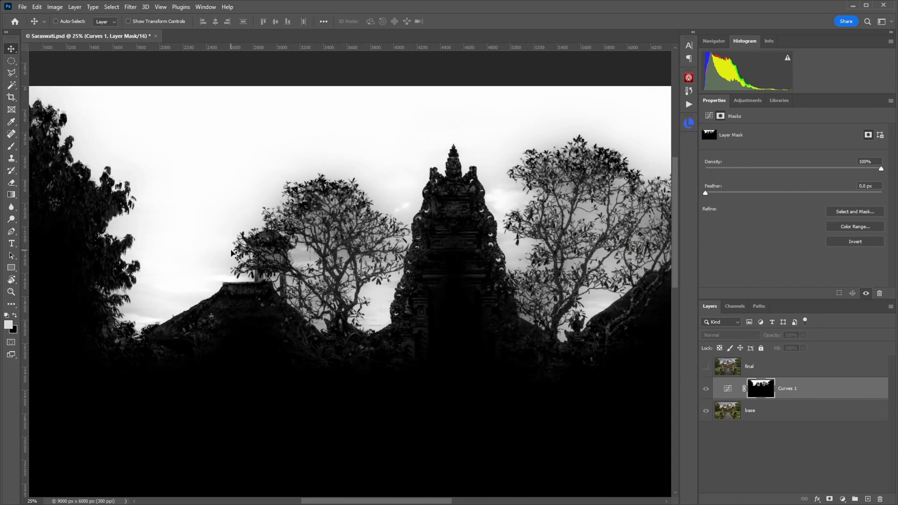
{"action": "mouse_move", "coordinate": [178, 286]}
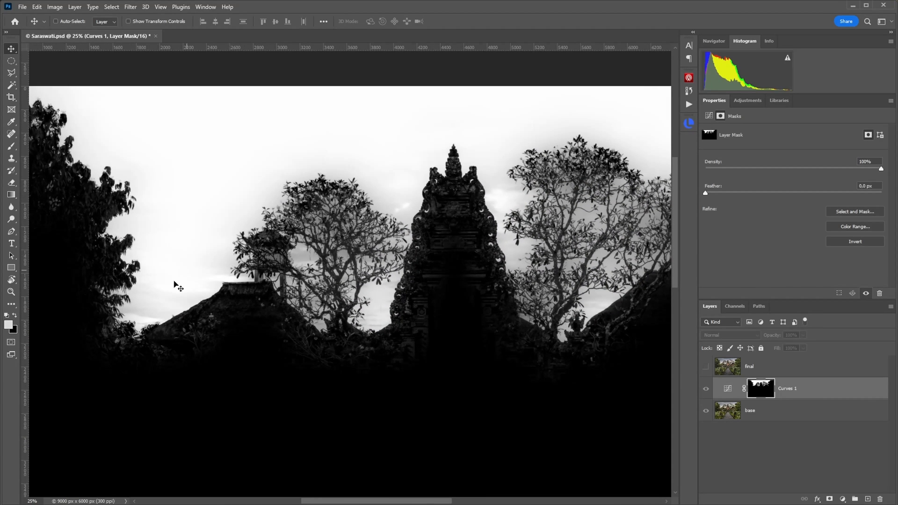
{"action": "mouse_move", "coordinate": [163, 309]}
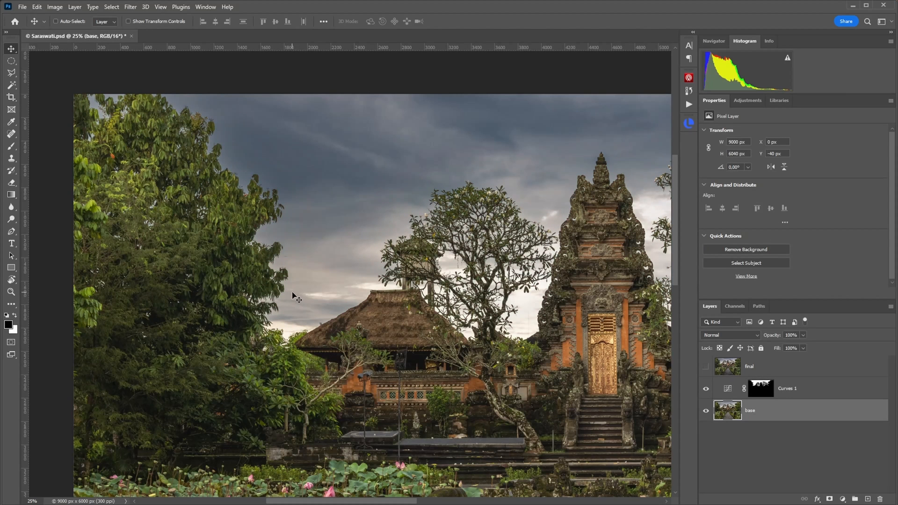
{"action": "mouse_move", "coordinate": [321, 322]}
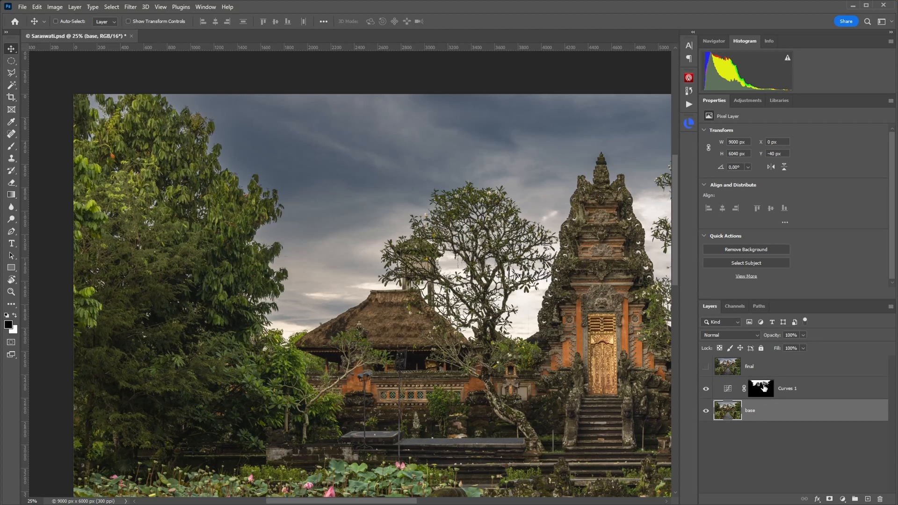
{"action": "left_click", "coordinate": [760, 387]}
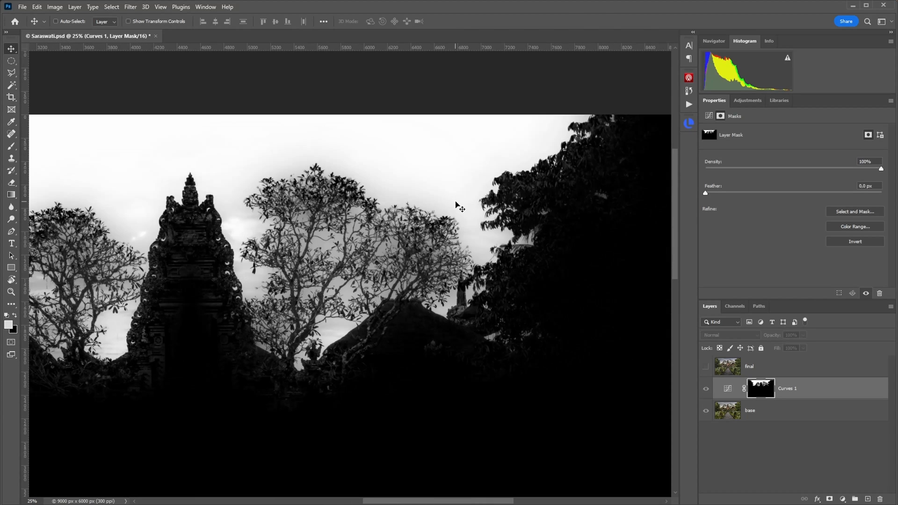
{"action": "mouse_move", "coordinate": [450, 218]}
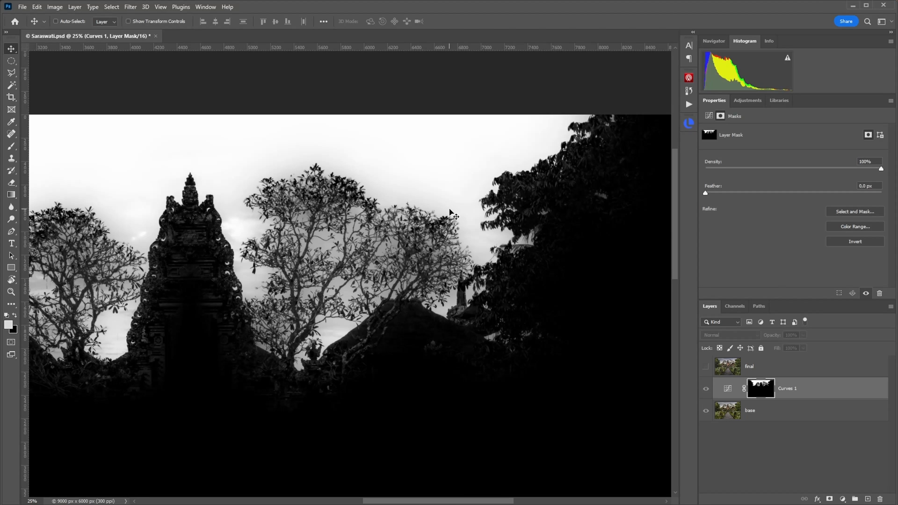
{"action": "mouse_move", "coordinate": [454, 214]}
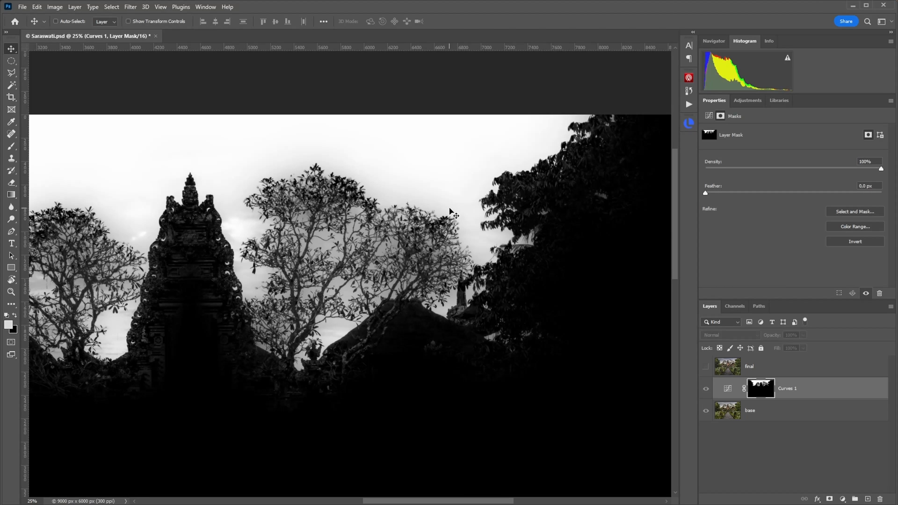
{"action": "left_click", "coordinate": [760, 388]}
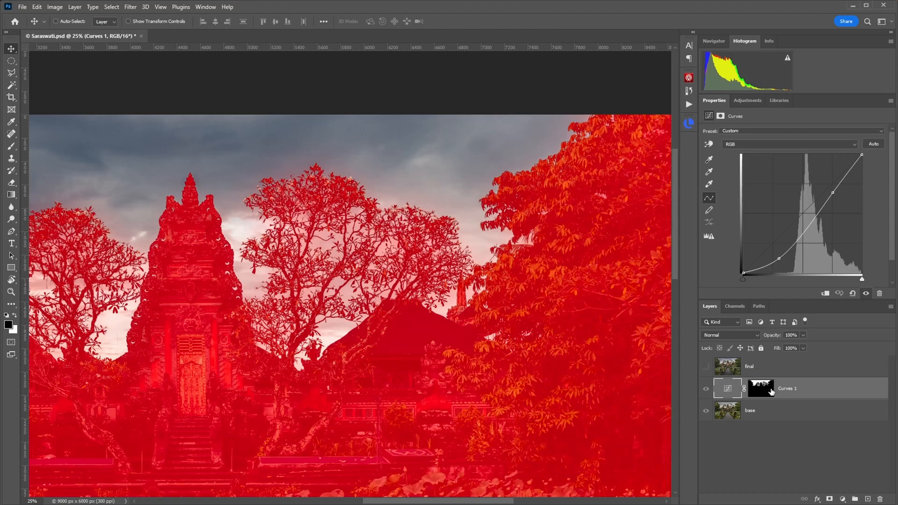
{"action": "left_click", "coordinate": [749, 410]}
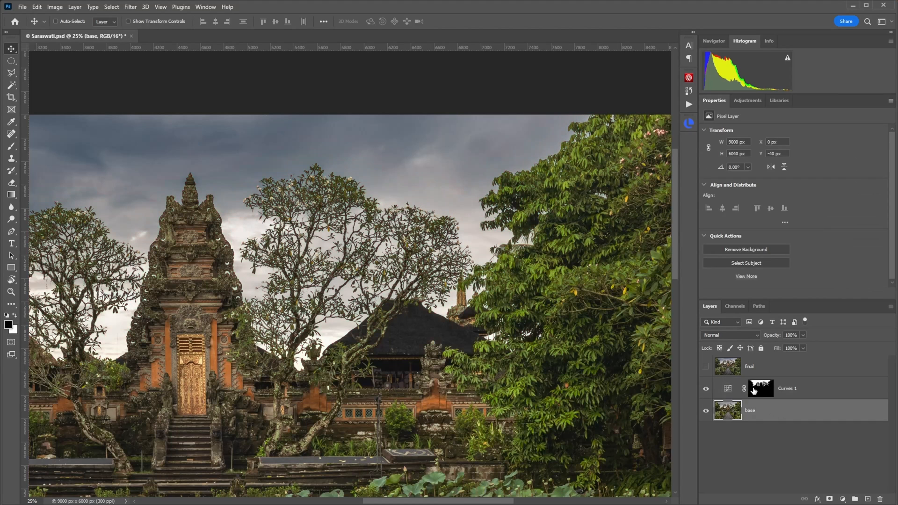
Bring up the Curves 1 layer mask's density and feather properties
{"action": "left_click", "coordinate": [760, 388]}
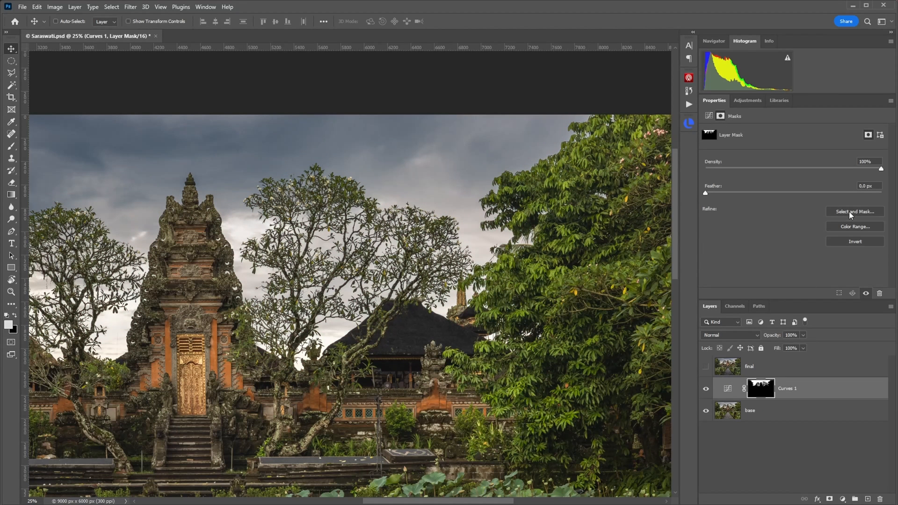
{"action": "left_click", "coordinate": [708, 116]}
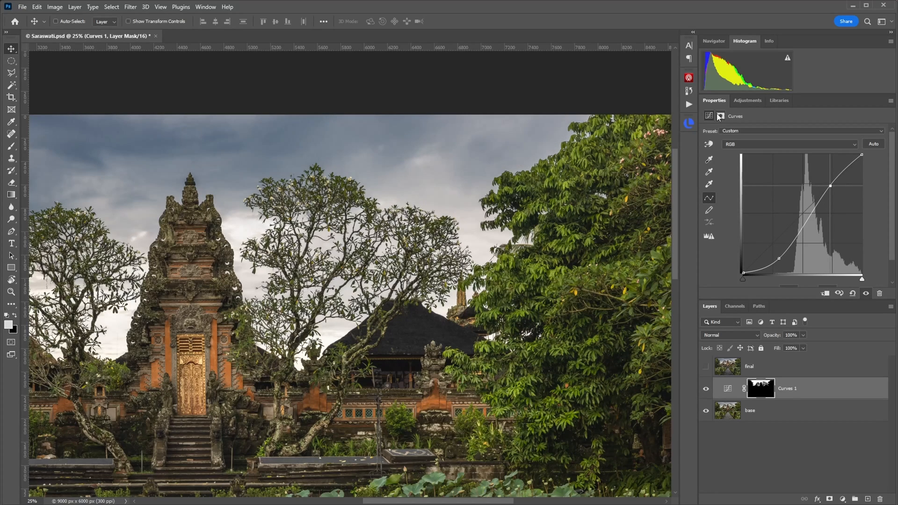
{"action": "left_click", "coordinate": [720, 116]}
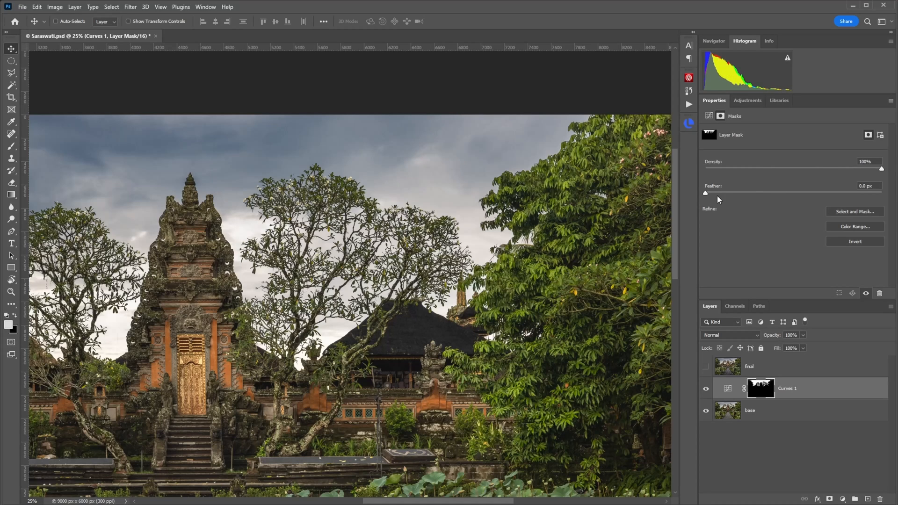
{"action": "mouse_move", "coordinate": [796, 175]}
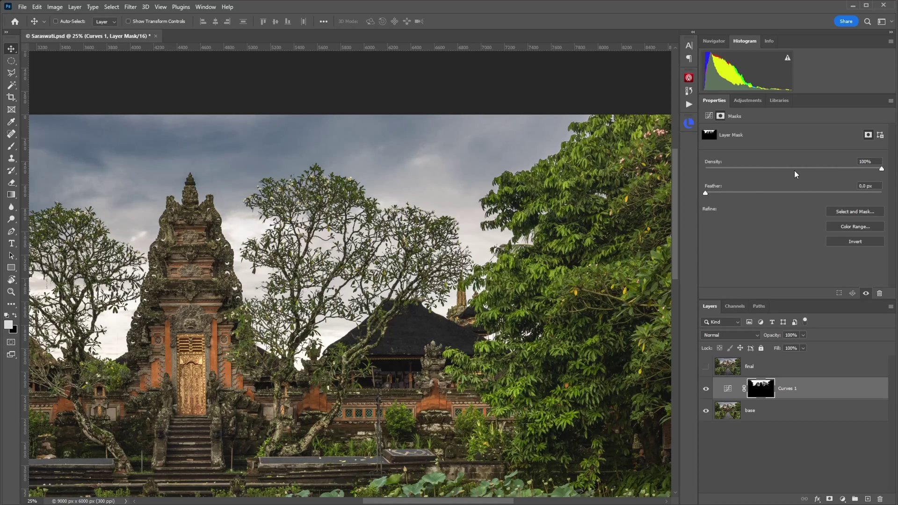
{"action": "mouse_move", "coordinate": [792, 210]}
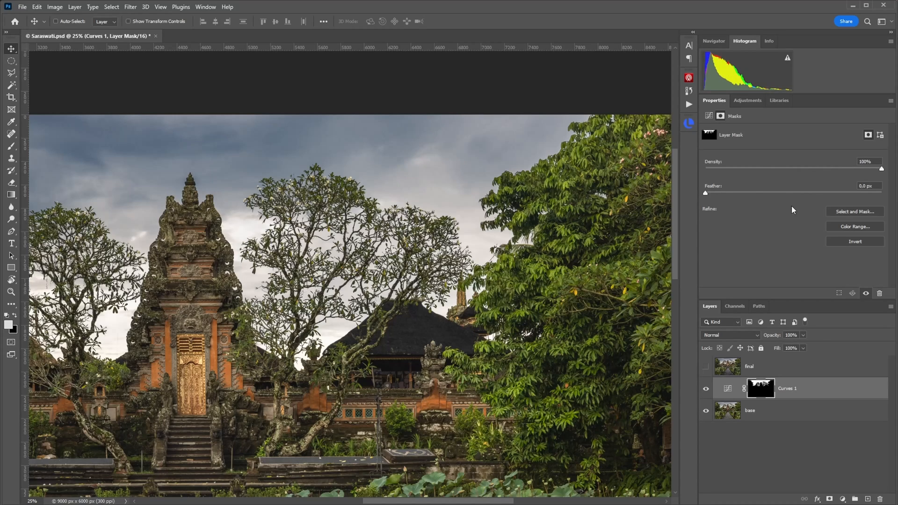
{"action": "mouse_move", "coordinate": [854, 212]}
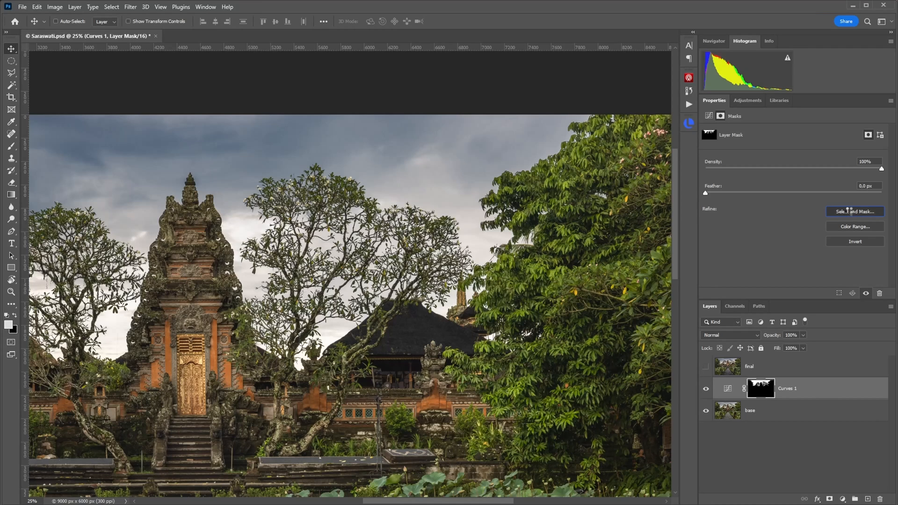
Enter Select and Mask for the Curves 1 mask with the red Overlay view mode
{"action": "left_click", "coordinate": [854, 211]}
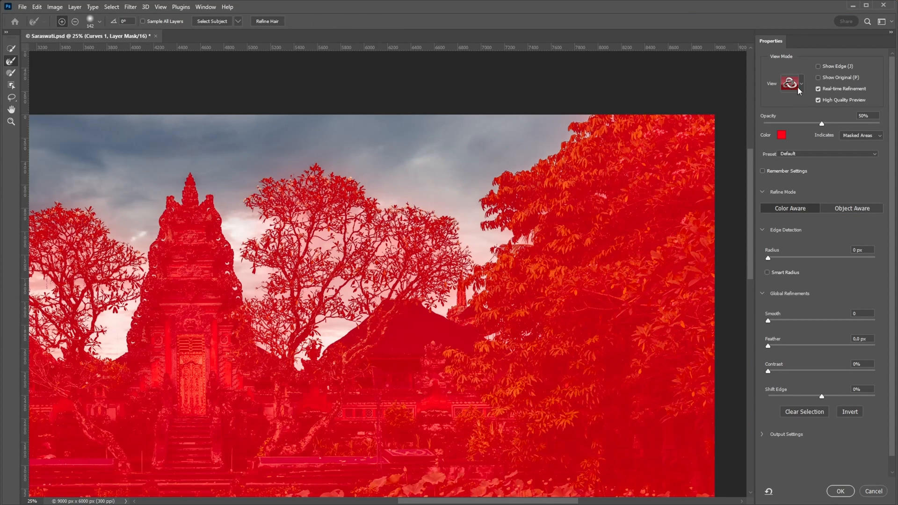
{"action": "left_click", "coordinate": [791, 83]}
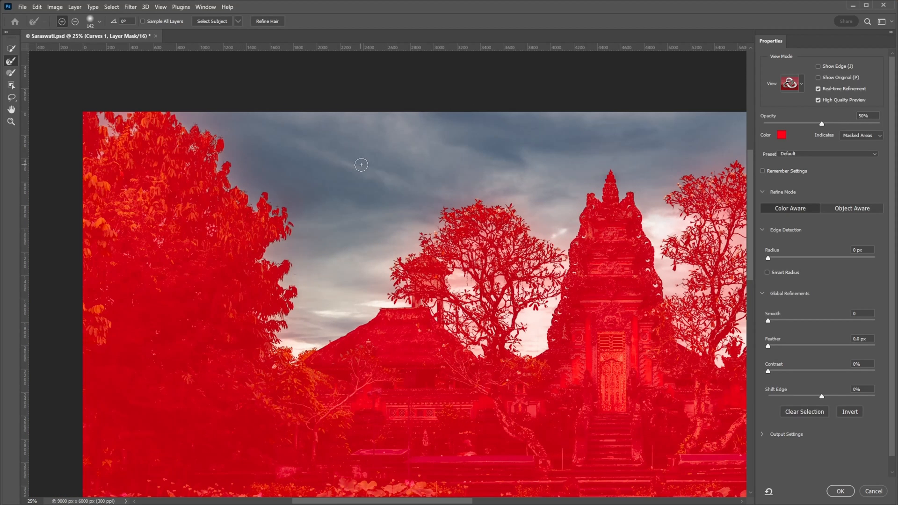
{"action": "mouse_move", "coordinate": [350, 170]}
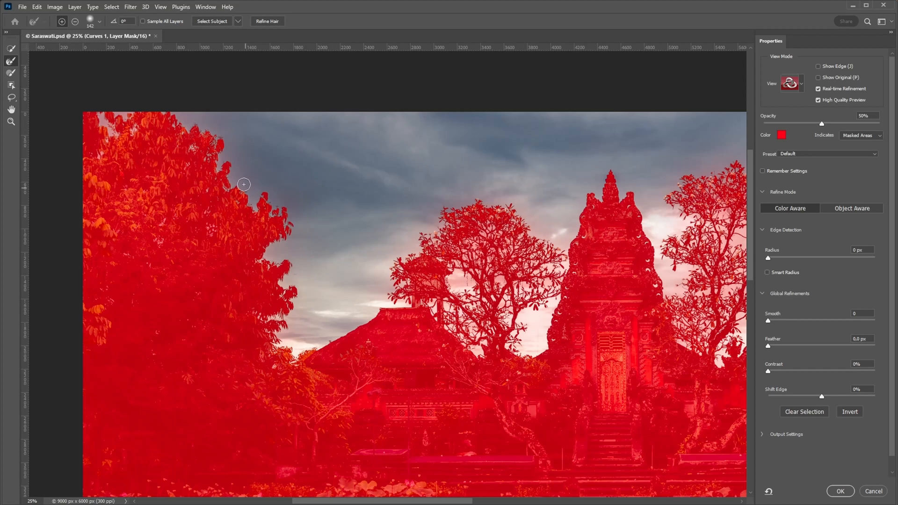
{"action": "mouse_move", "coordinate": [290, 238]}
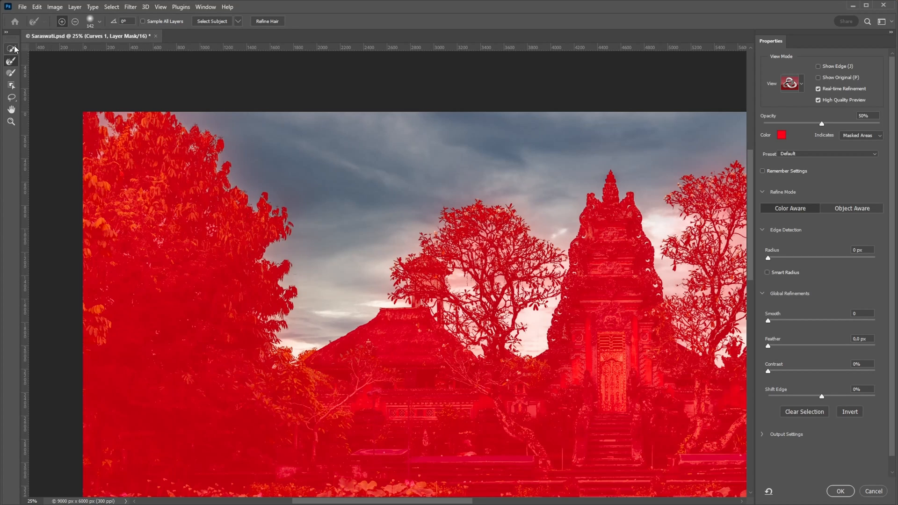
{"action": "mouse_move", "coordinate": [12, 62]}
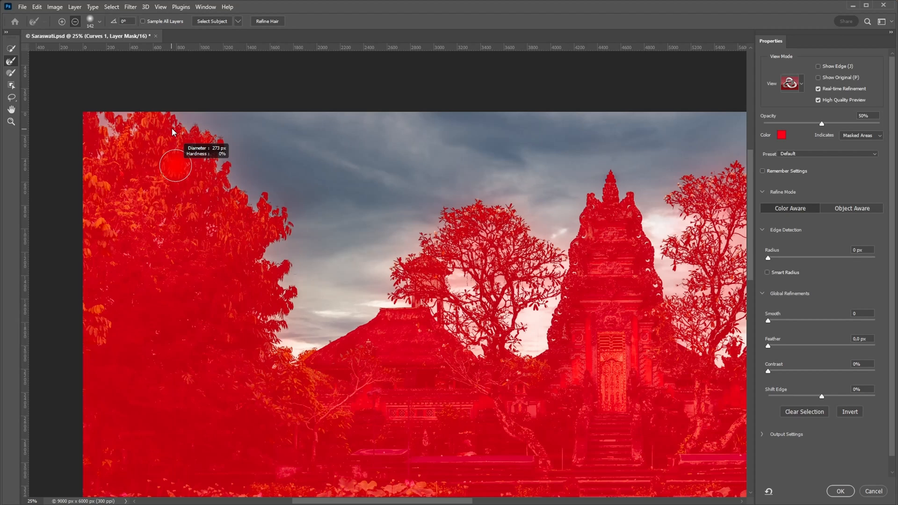
{"action": "mouse_move", "coordinate": [103, 116]}
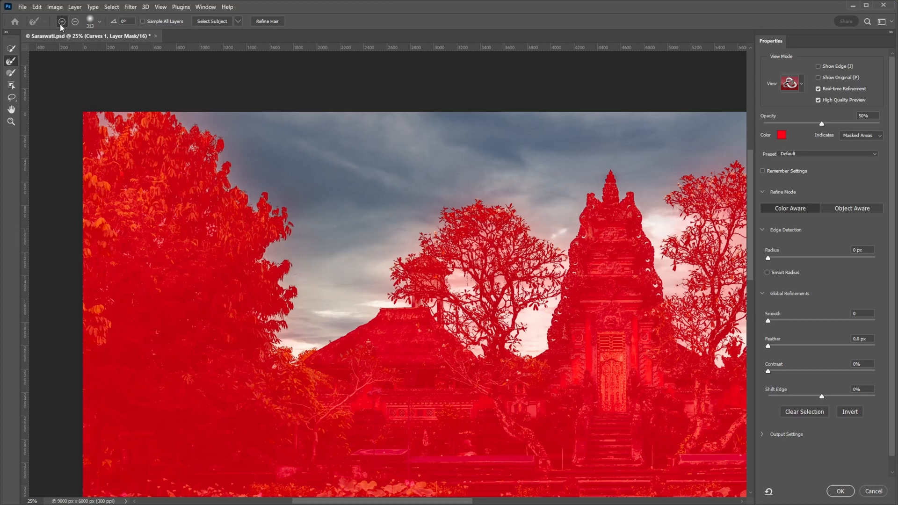
{"action": "mouse_move", "coordinate": [100, 114]}
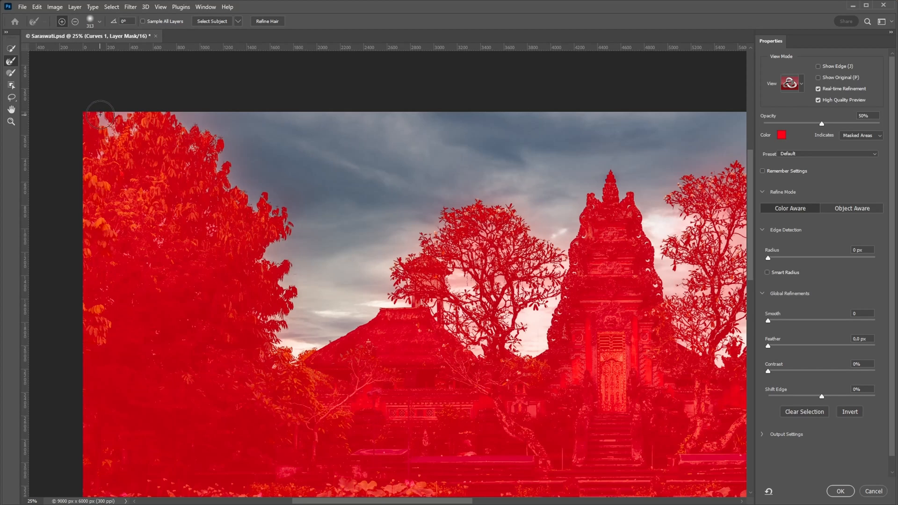
{"action": "mouse_move", "coordinate": [114, 134]}
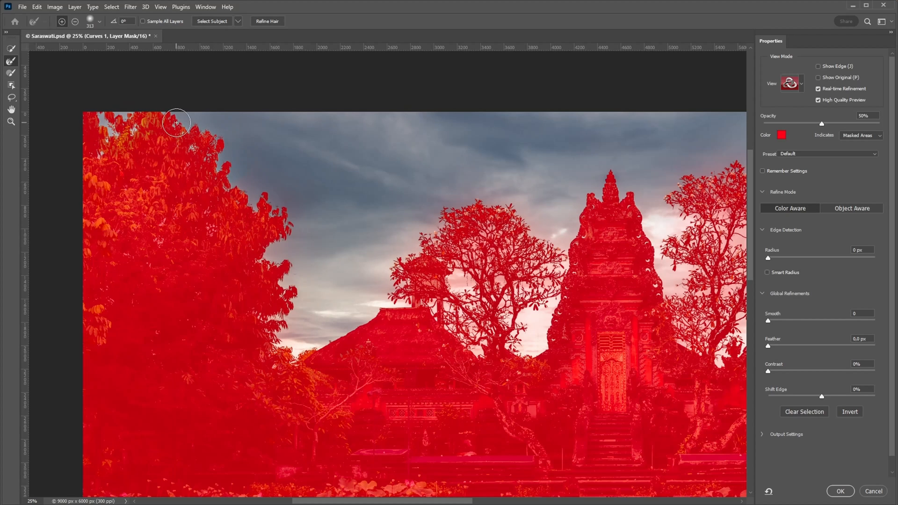
{"action": "mouse_move", "coordinate": [185, 121]}
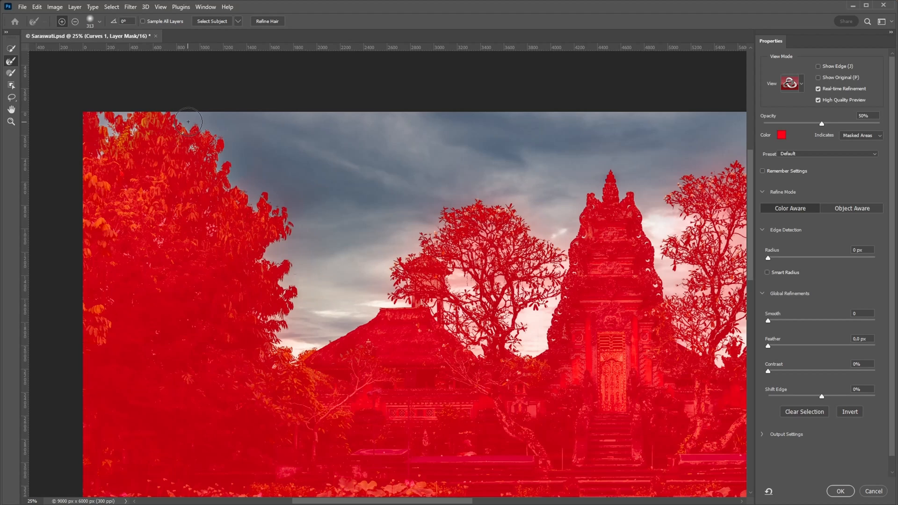
{"action": "mouse_move", "coordinate": [249, 175]}
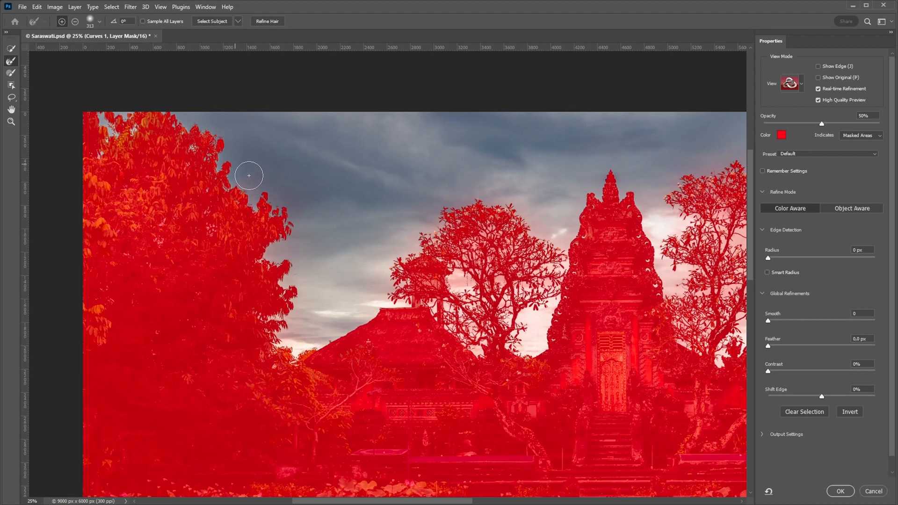
{"action": "mouse_move", "coordinate": [133, 122]}
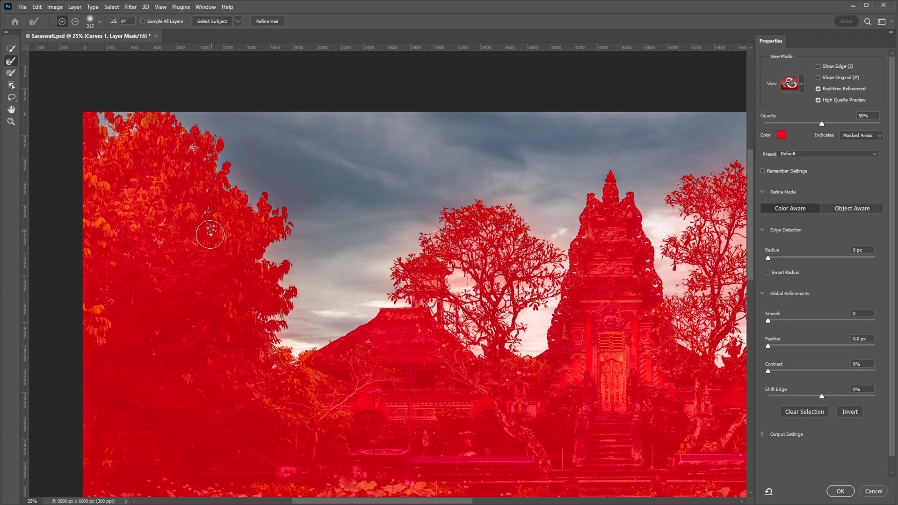
{"action": "mouse_move", "coordinate": [194, 148]}
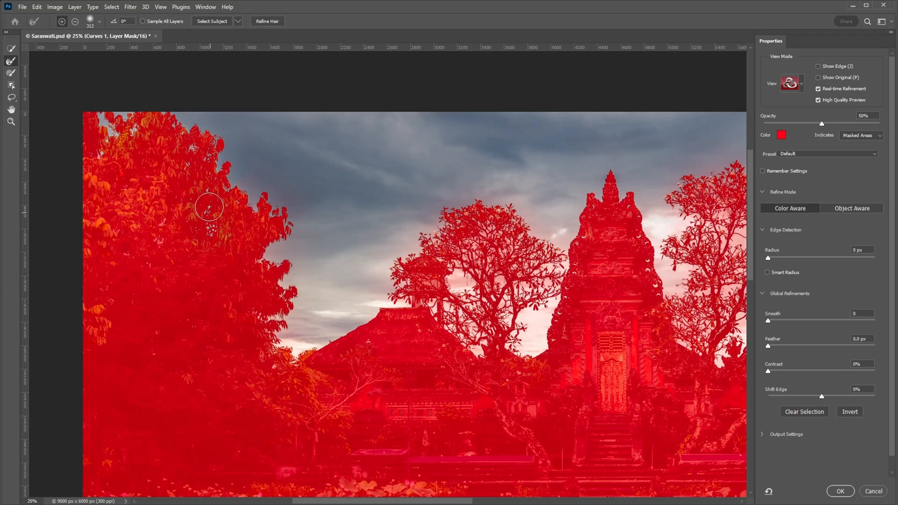
{"action": "mouse_move", "coordinate": [212, 234]}
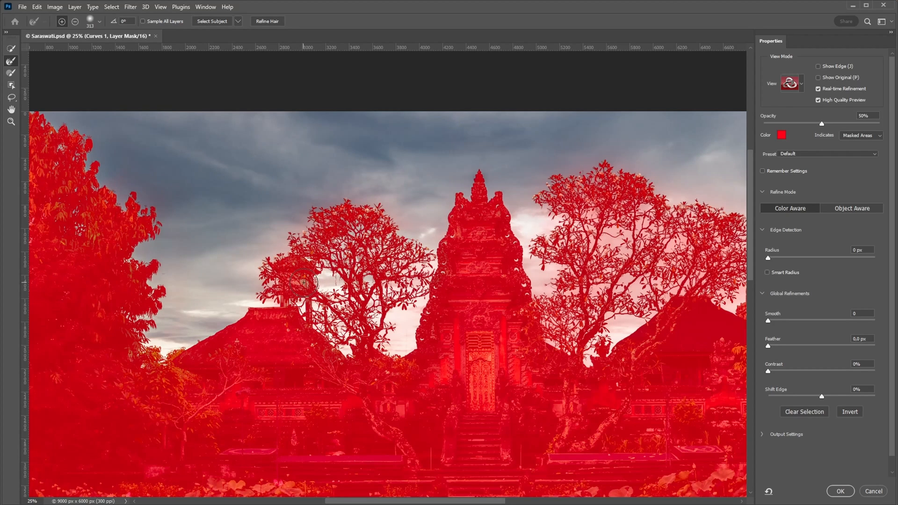
{"action": "mouse_move", "coordinate": [231, 236]}
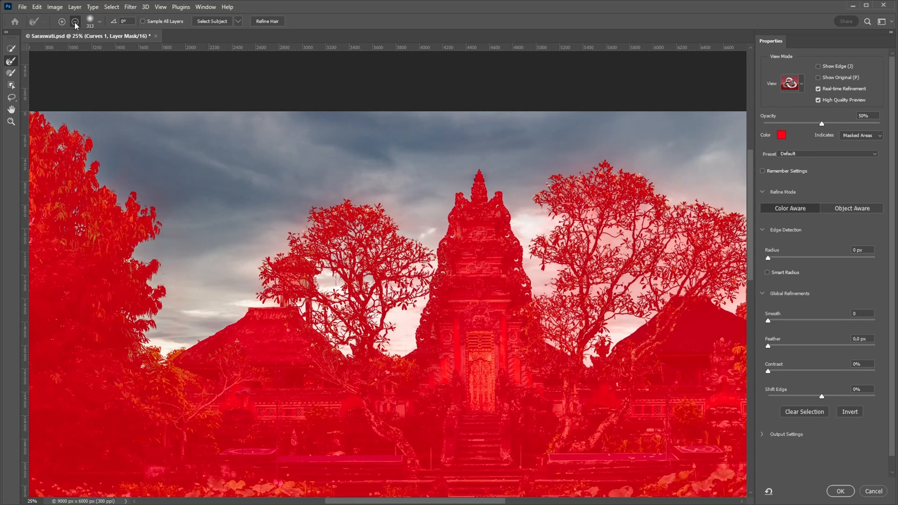
Switch the Refine Edge Brush between add and subtract while brushing the tree edges
{"action": "left_click", "coordinate": [62, 21]}
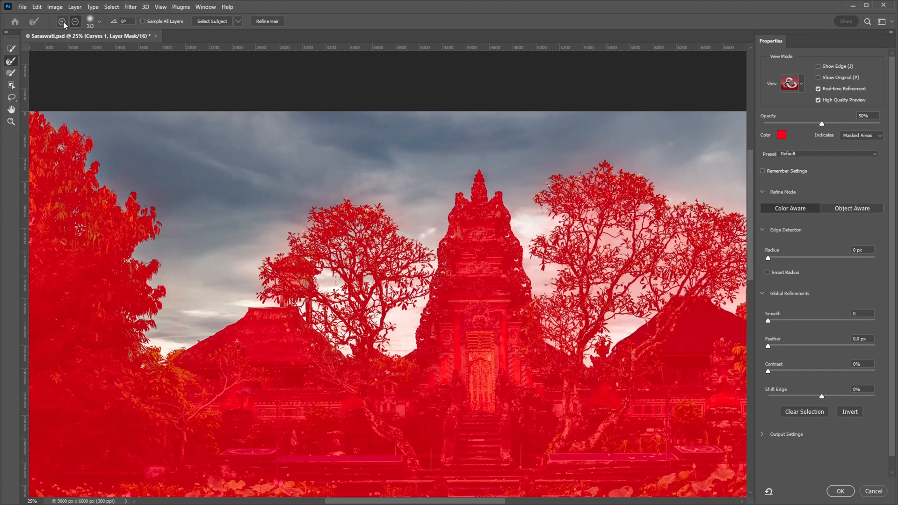
{"action": "mouse_move", "coordinate": [332, 277]}
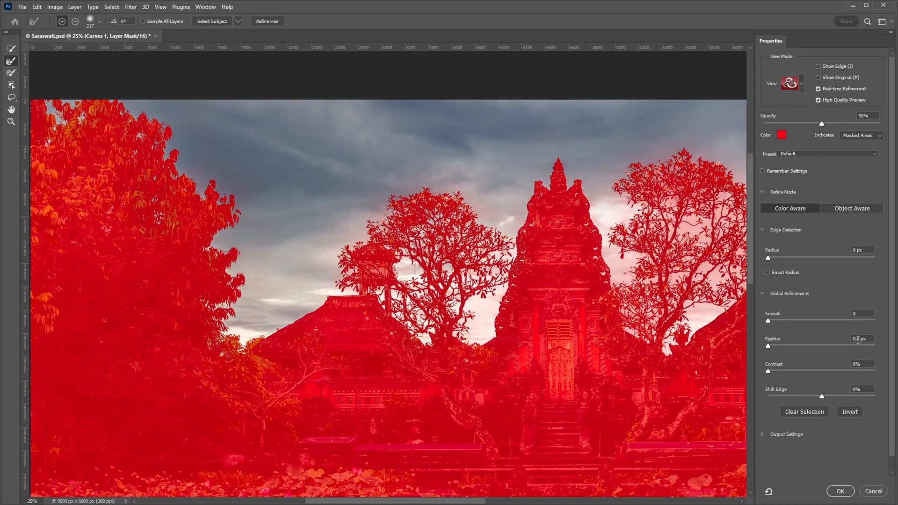
Check the Feather amount and apply the refined edges to the Curves 1 mask
{"action": "triple_click", "coordinate": [859, 339]}
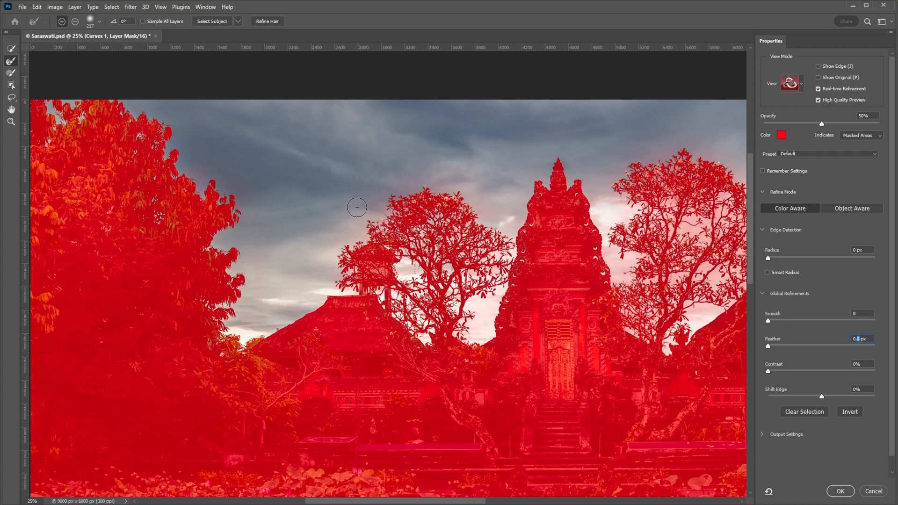
{"action": "left_click", "coordinate": [840, 491]}
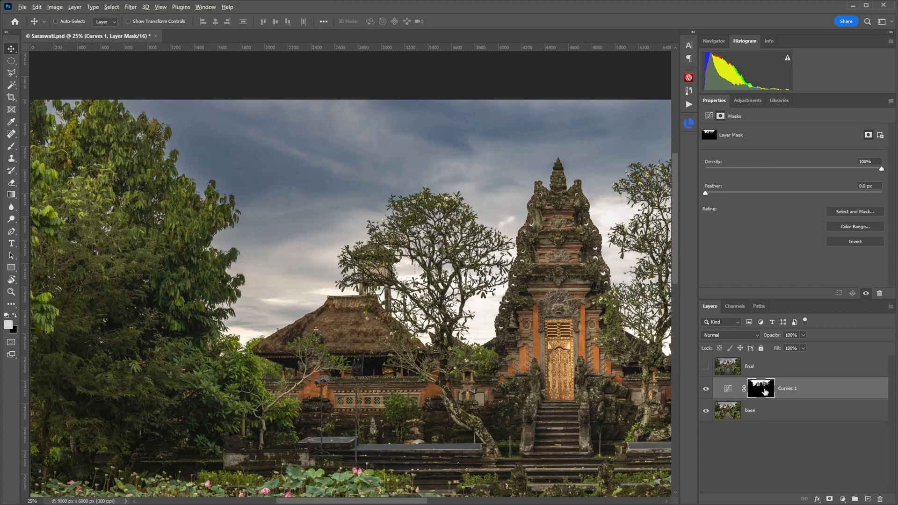
View the refined Curves 1 mask on its own and choose the Dodge Tool to lighten it
{"action": "left_click", "coordinate": [761, 388]}
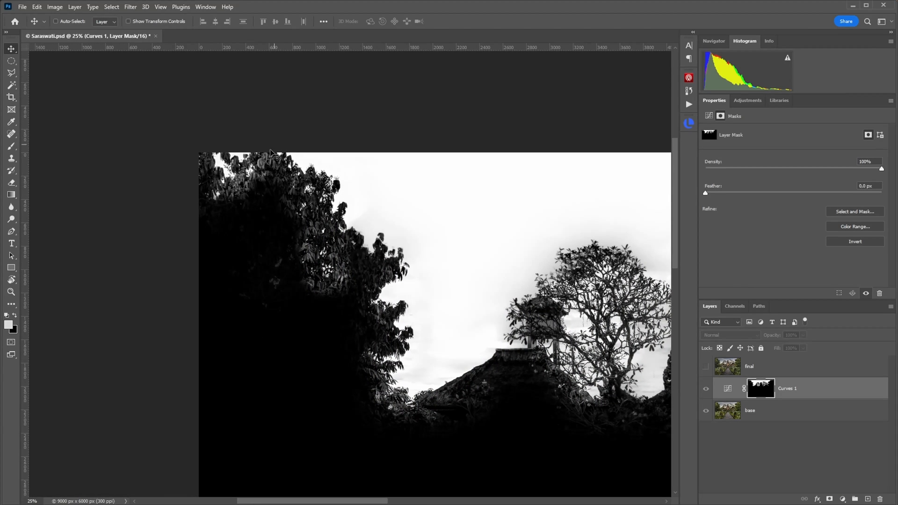
{"action": "mouse_move", "coordinate": [463, 366]}
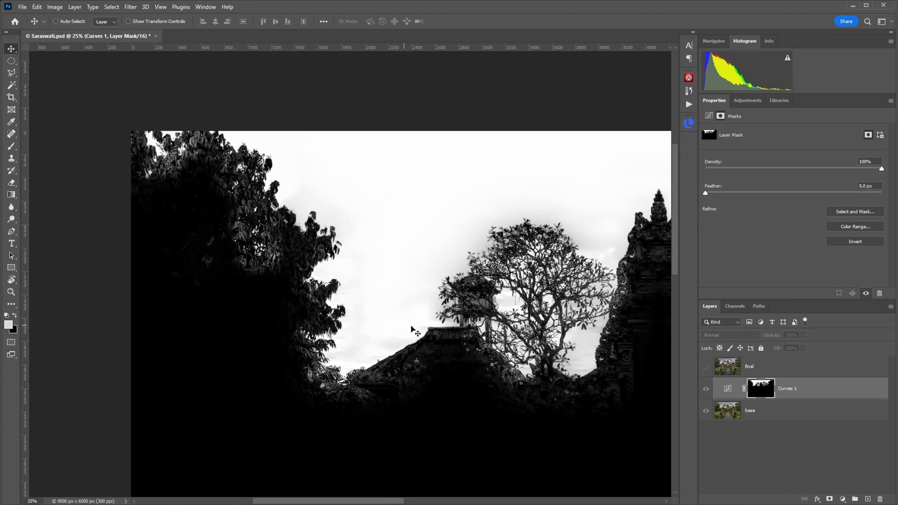
{"action": "mouse_move", "coordinate": [123, 211]}
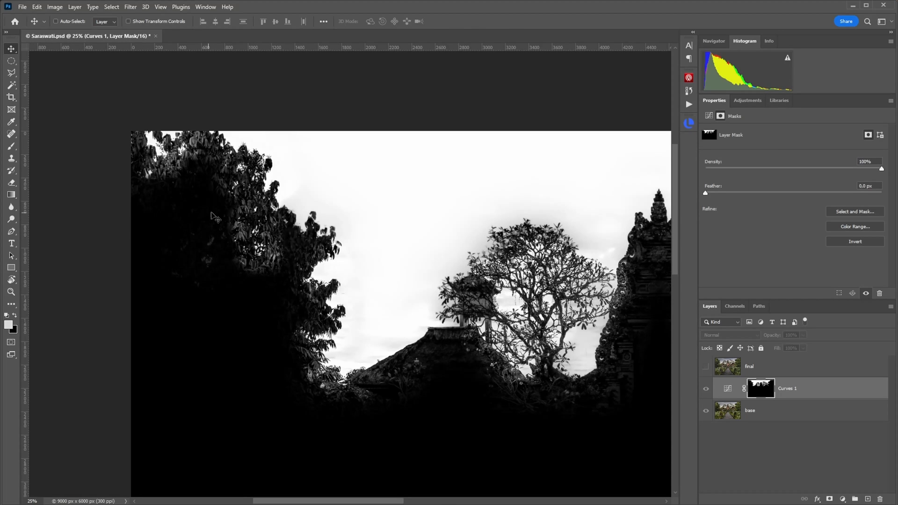
{"action": "mouse_move", "coordinate": [302, 197]}
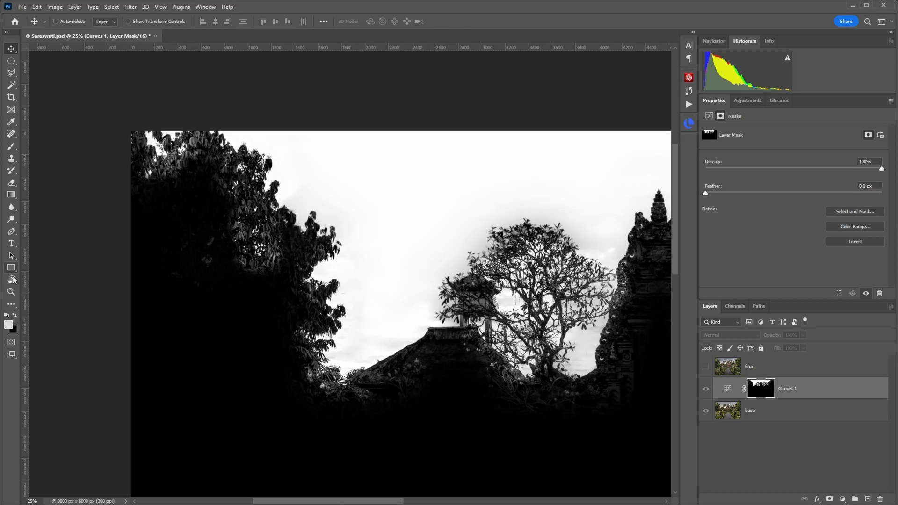
{"action": "left_click", "coordinate": [10, 219]}
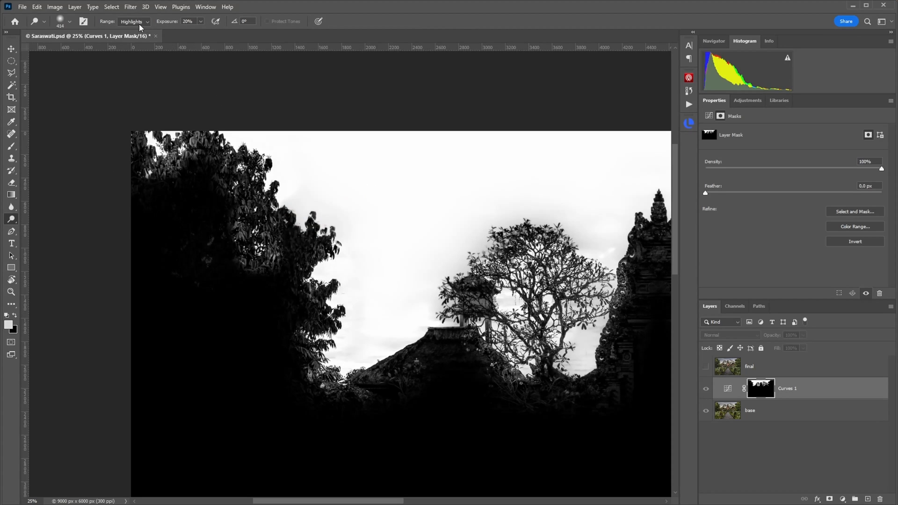
Set the Dodge tool's Range to Highlights for lightening the sky mask
{"action": "left_click", "coordinate": [134, 21]}
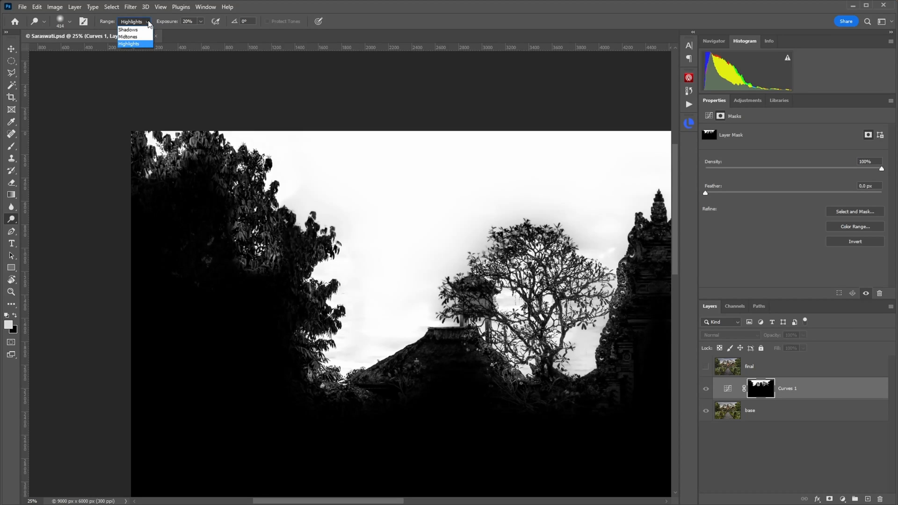
{"action": "left_click", "coordinate": [129, 44]}
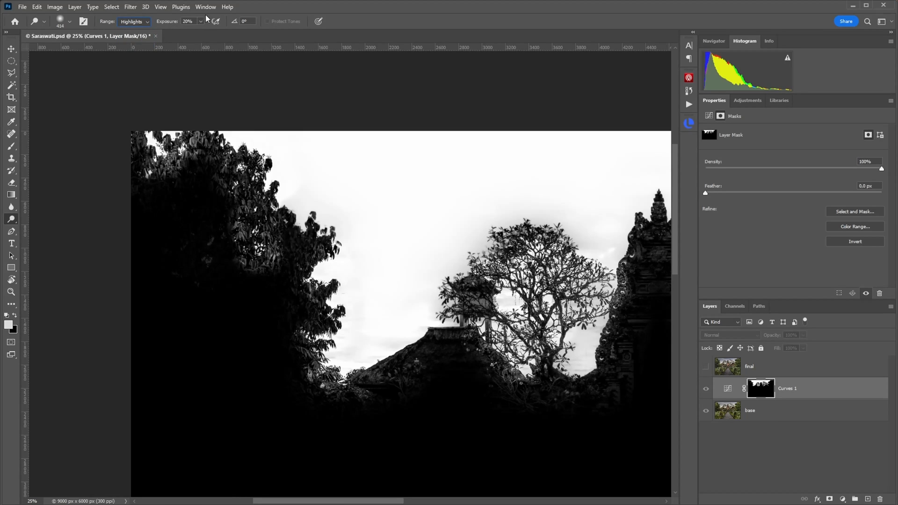
{"action": "mouse_move", "coordinate": [429, 209]}
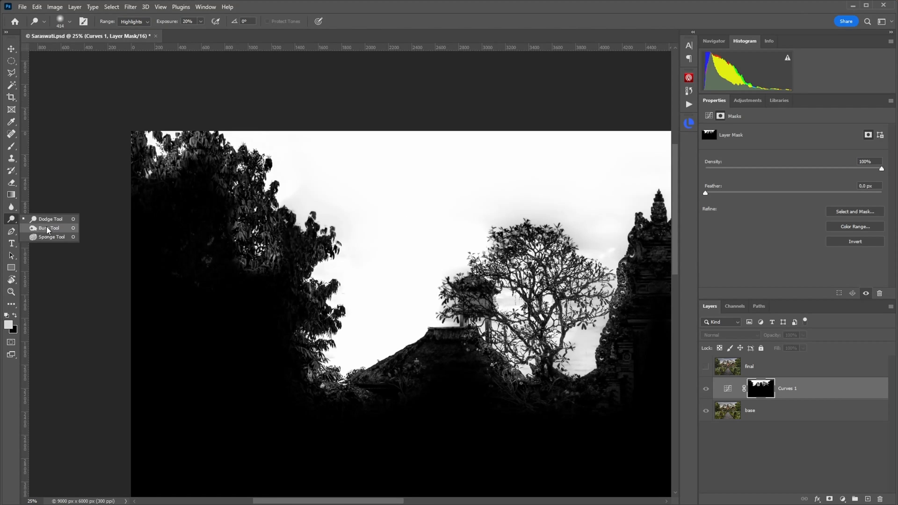
Burn the mask's shadows at 30% exposure over the trees and temple, adjusting brush size as needed
{"action": "left_click", "coordinate": [49, 228]}
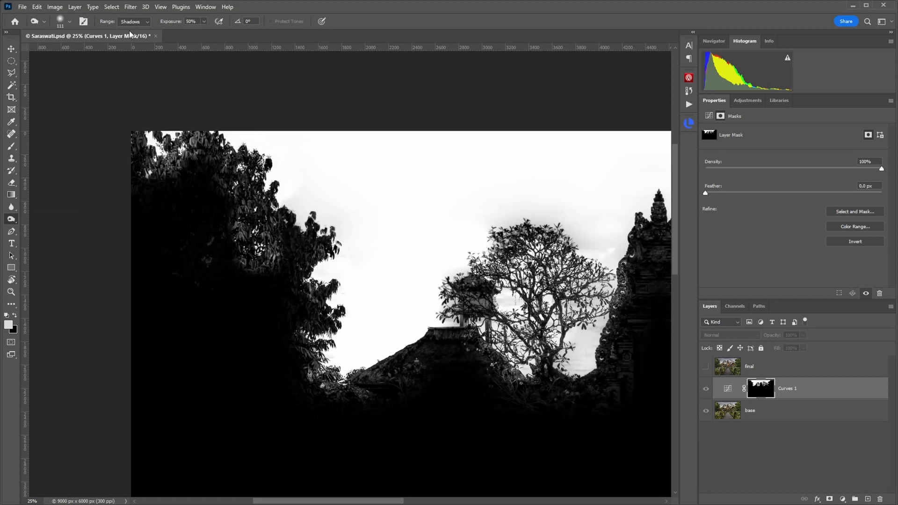
{"action": "mouse_move", "coordinate": [154, 27]}
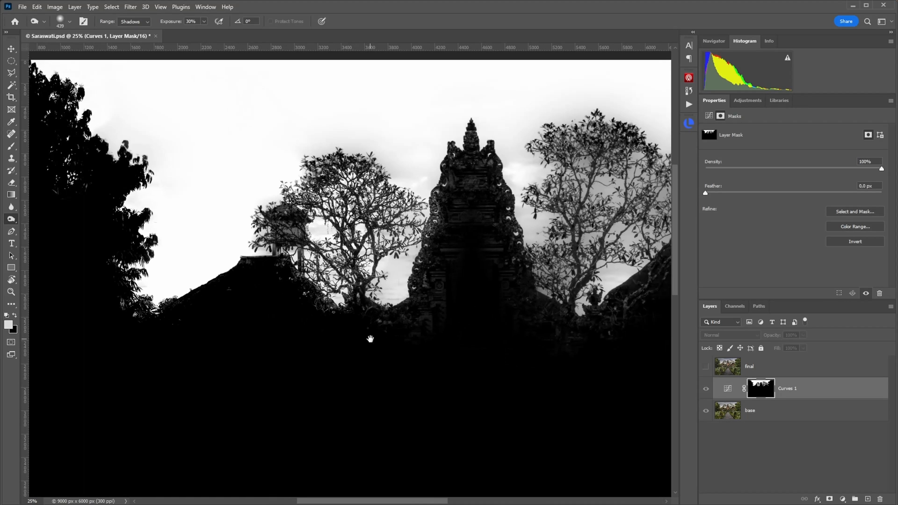
{"action": "mouse_move", "coordinate": [439, 254]}
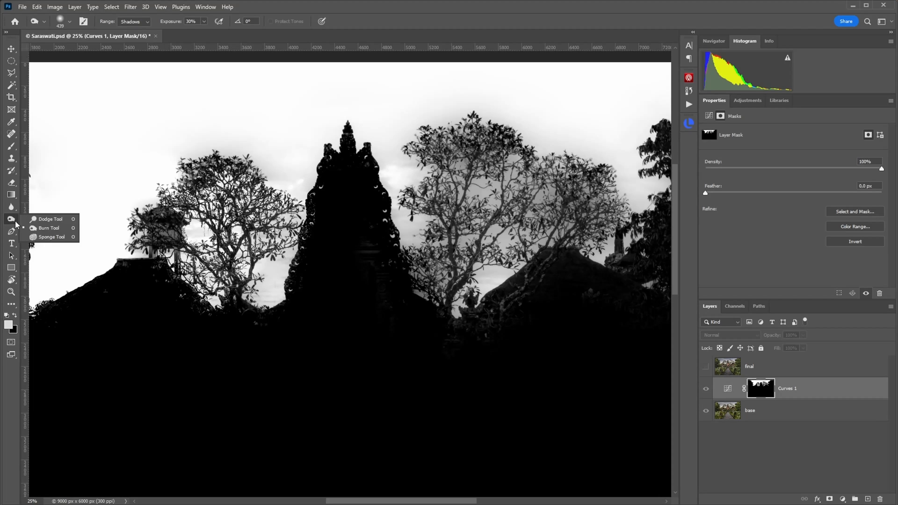
{"action": "left_click", "coordinate": [50, 219]}
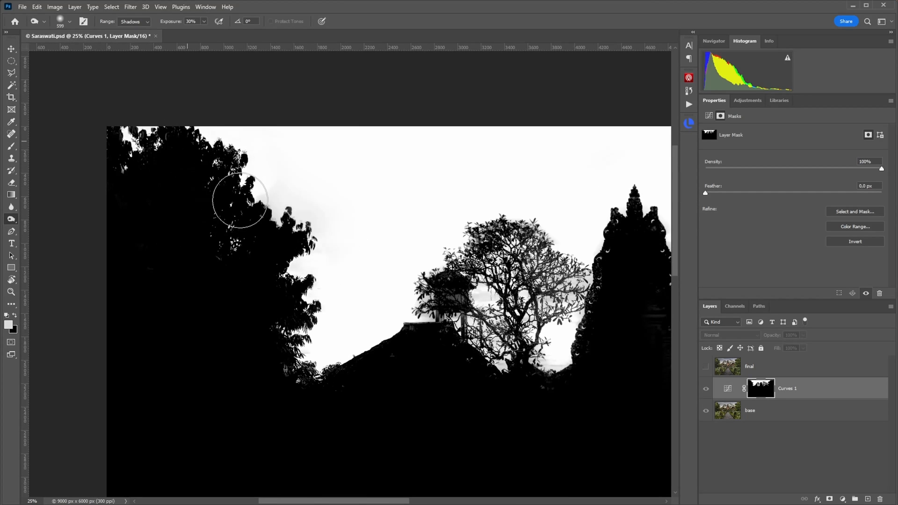
{"action": "right_click", "coordinate": [11, 219]}
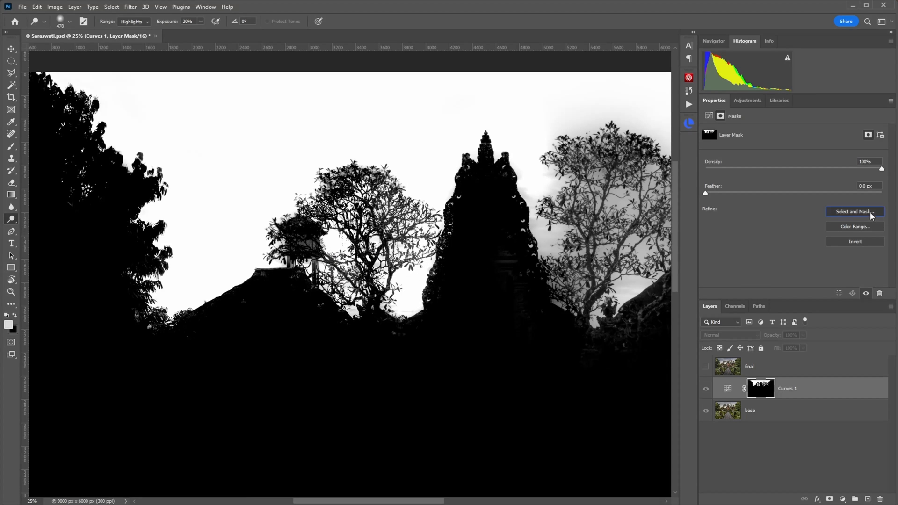
Reopen Select and Mask for Curves 1 and confirm the refined edge with OK
{"action": "left_click", "coordinate": [854, 211]}
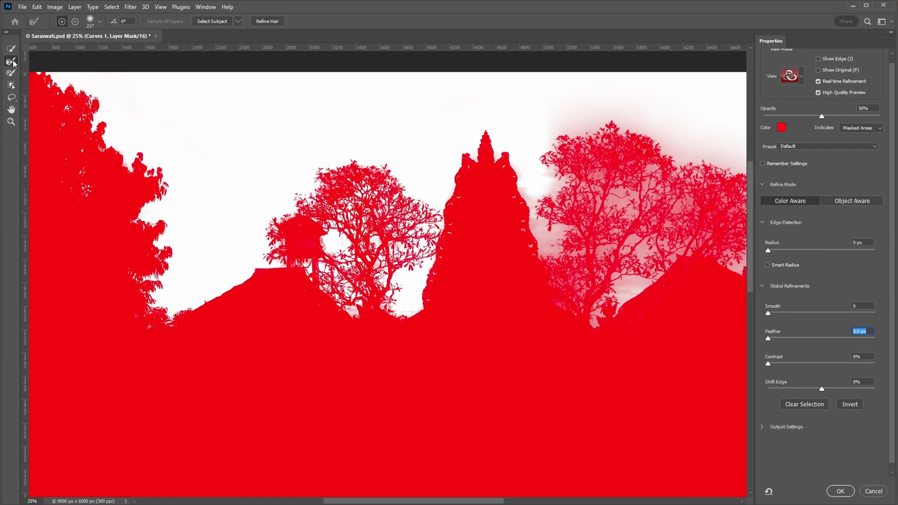
{"action": "mouse_move", "coordinate": [391, 302]}
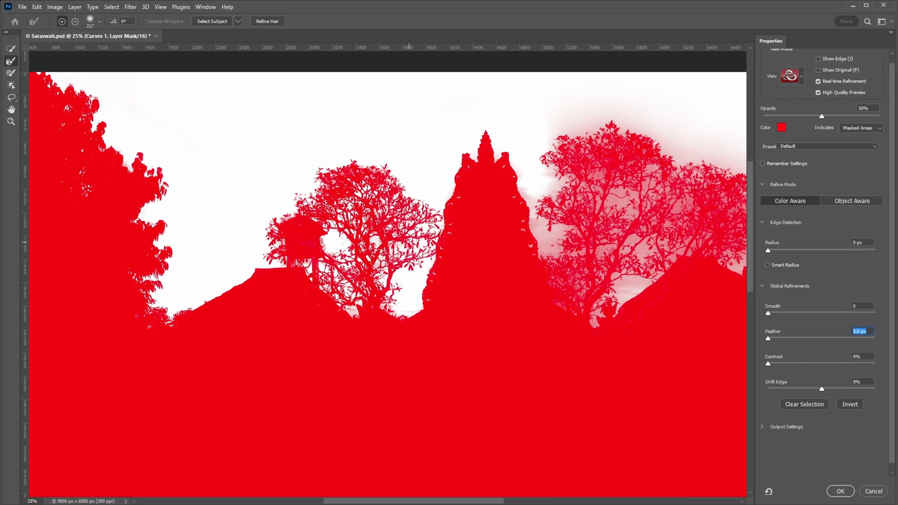
{"action": "mouse_move", "coordinate": [307, 261]}
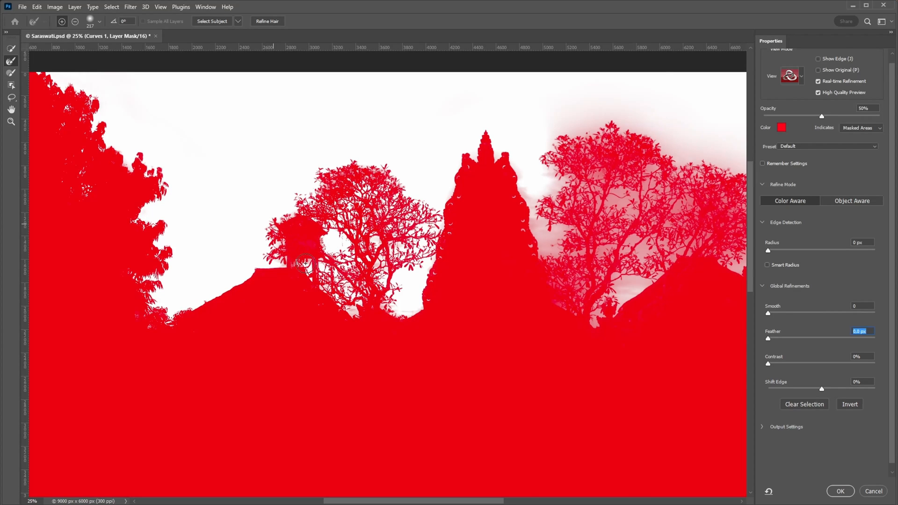
{"action": "left_click", "coordinate": [839, 490]}
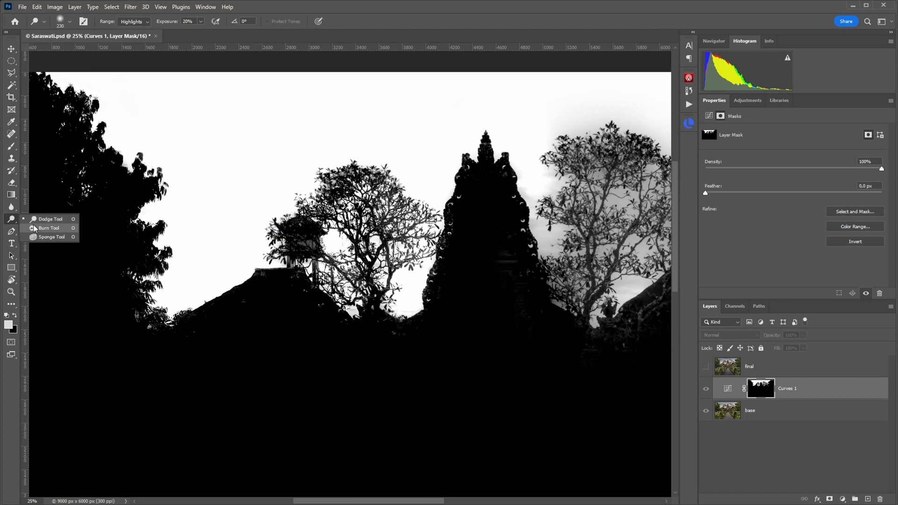
Burn the mask's dark greys so rooftops and lower foliage turn solid black
{"action": "left_click", "coordinate": [48, 229]}
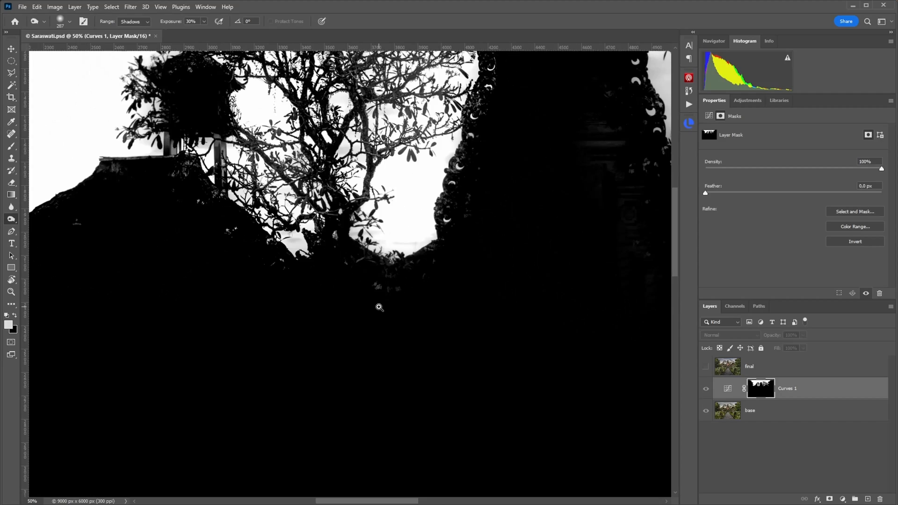
{"action": "mouse_move", "coordinate": [14, 174]}
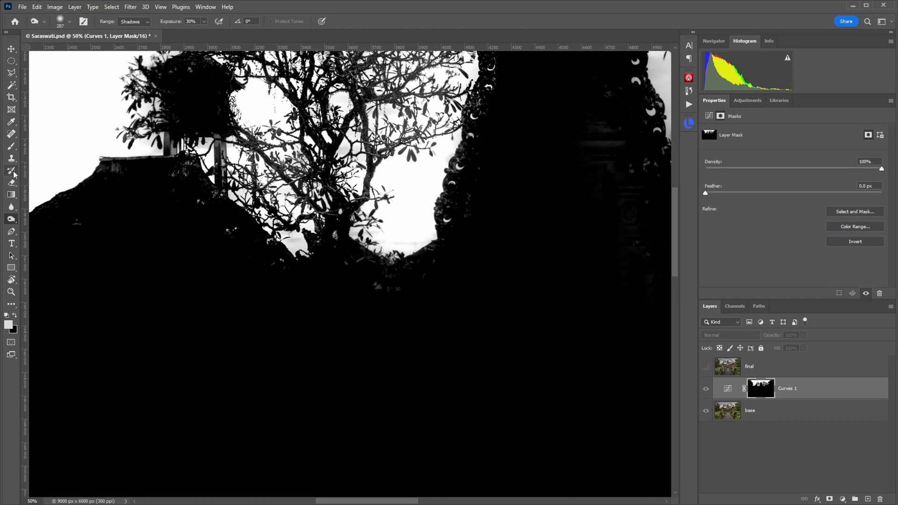
{"action": "left_click", "coordinate": [10, 146]}
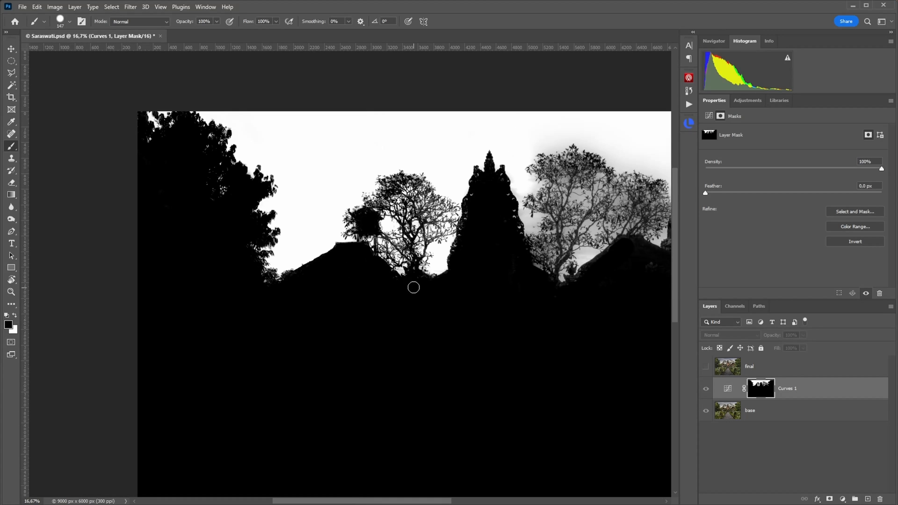
Check the mask overlay and Curves settings, then load the Curves 1 mask as a sky selection
{"action": "left_click", "coordinate": [727, 387]}
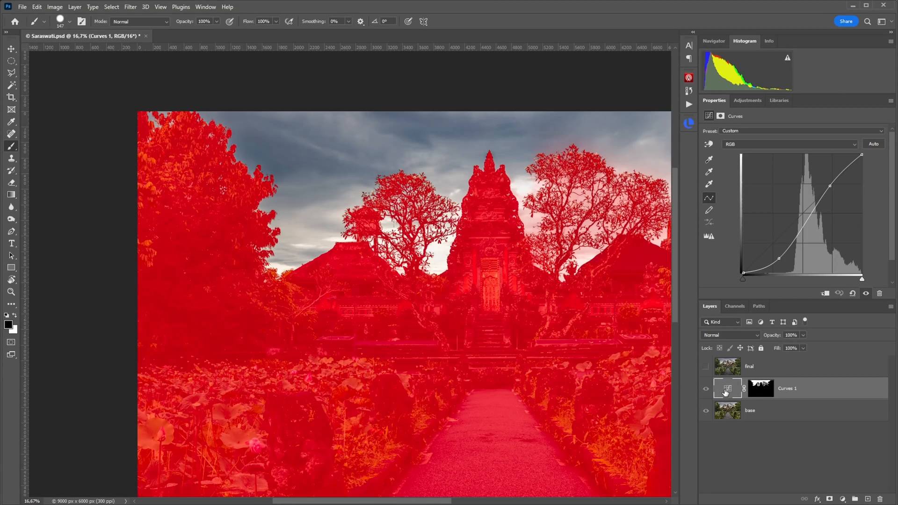
{"action": "left_click", "coordinate": [761, 387]}
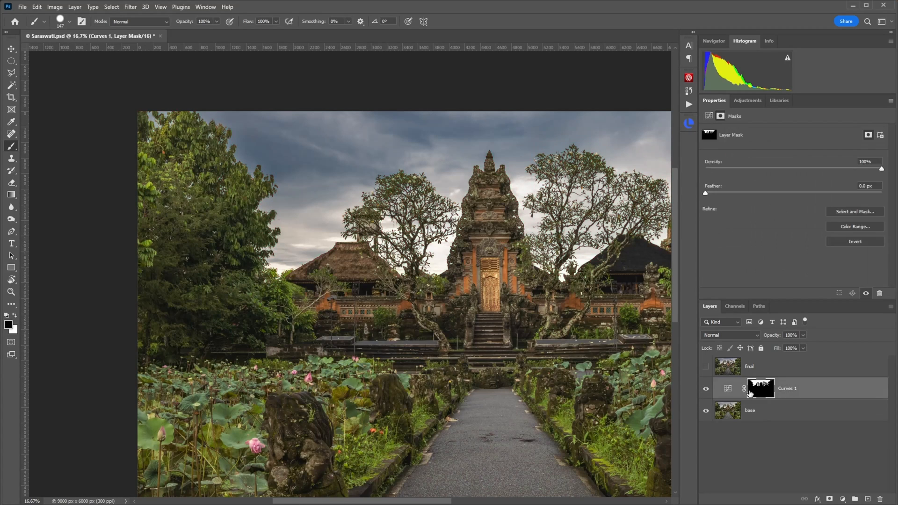
{"action": "left_click", "coordinate": [727, 388]}
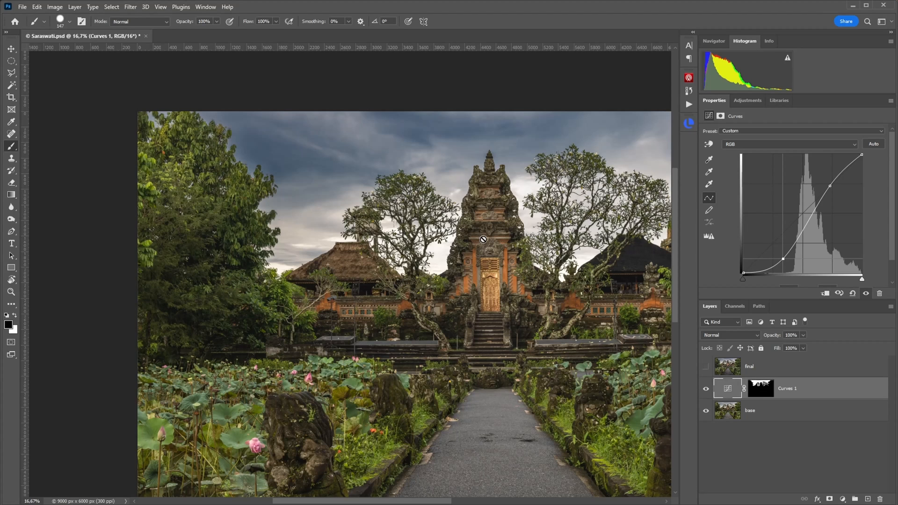
{"action": "left_click", "coordinate": [706, 388]}
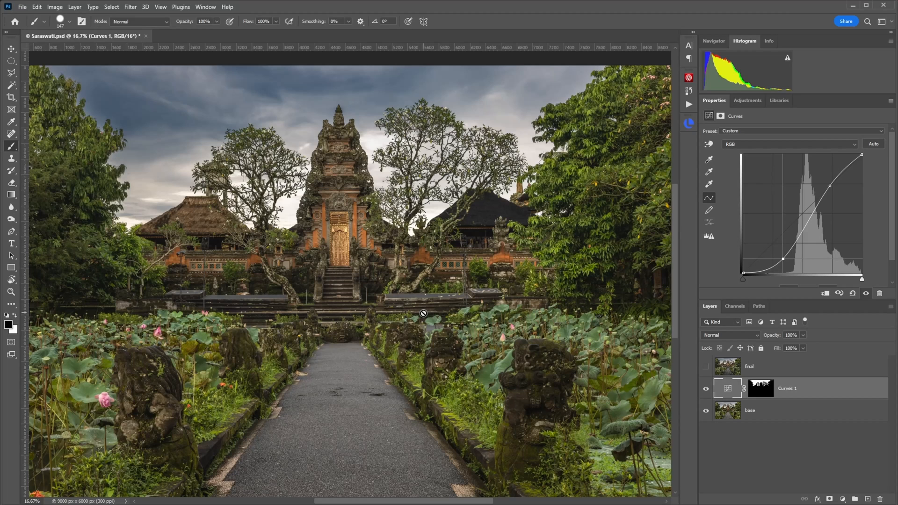
{"action": "mouse_move", "coordinate": [752, 404]}
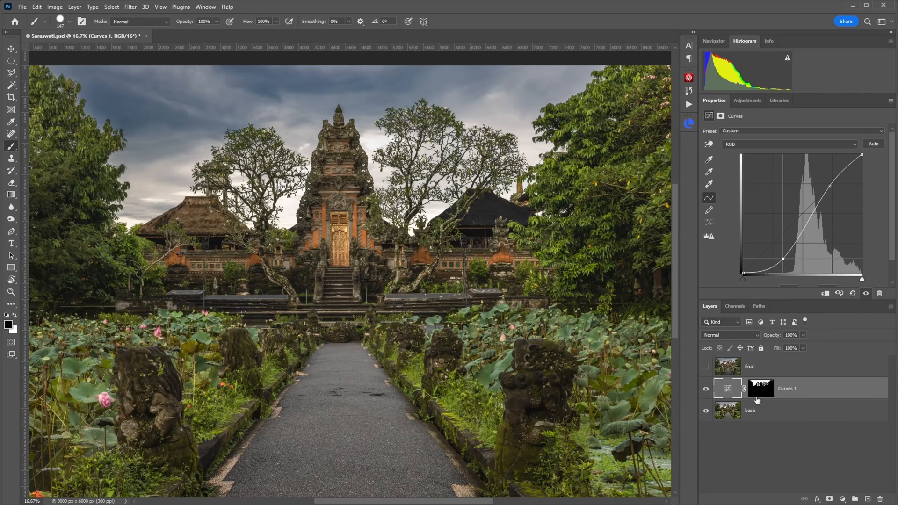
{"action": "left_click", "coordinate": [760, 388]}
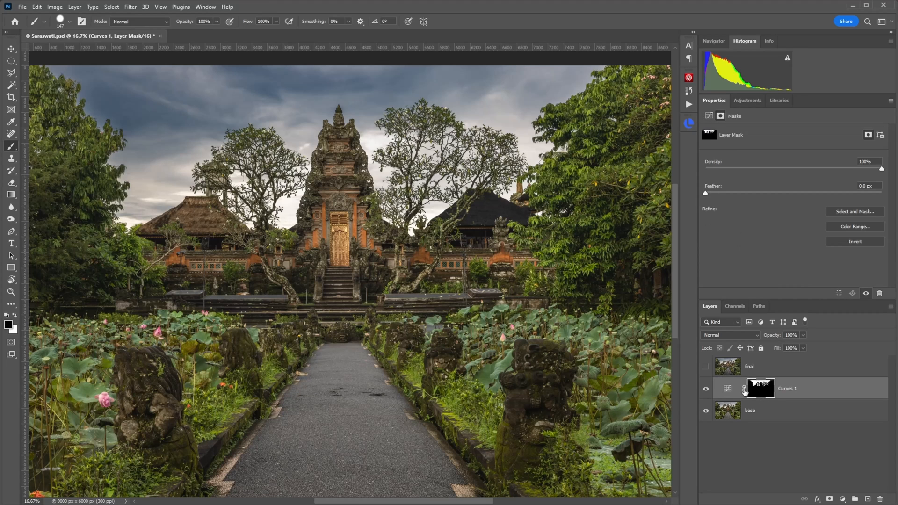
{"action": "mouse_move", "coordinate": [762, 392]}
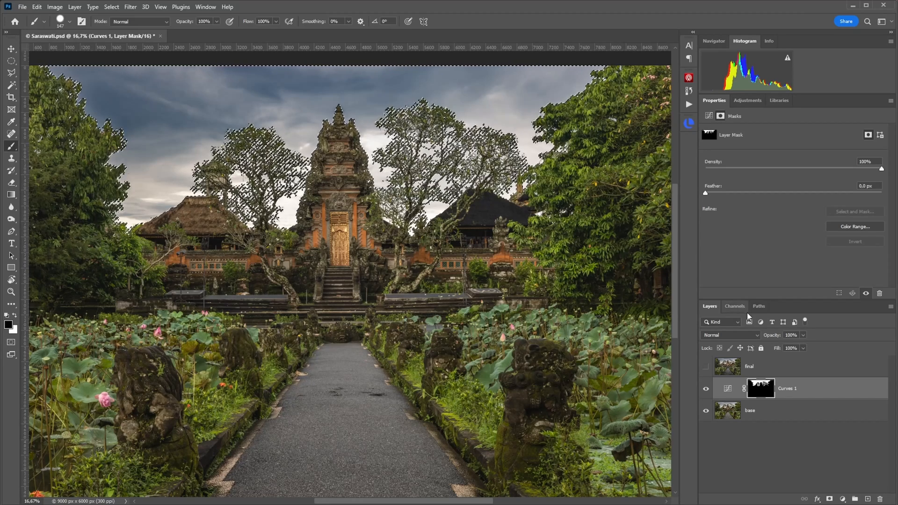
Save the selection as a new channel named 'sky selection' and return to the RGB composite
{"action": "left_click", "coordinate": [735, 306]}
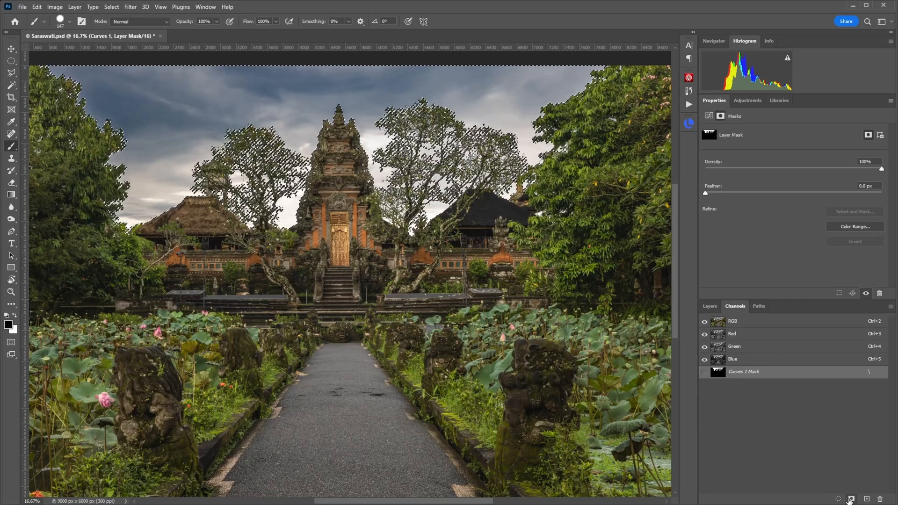
{"action": "left_click", "coordinate": [850, 498]}
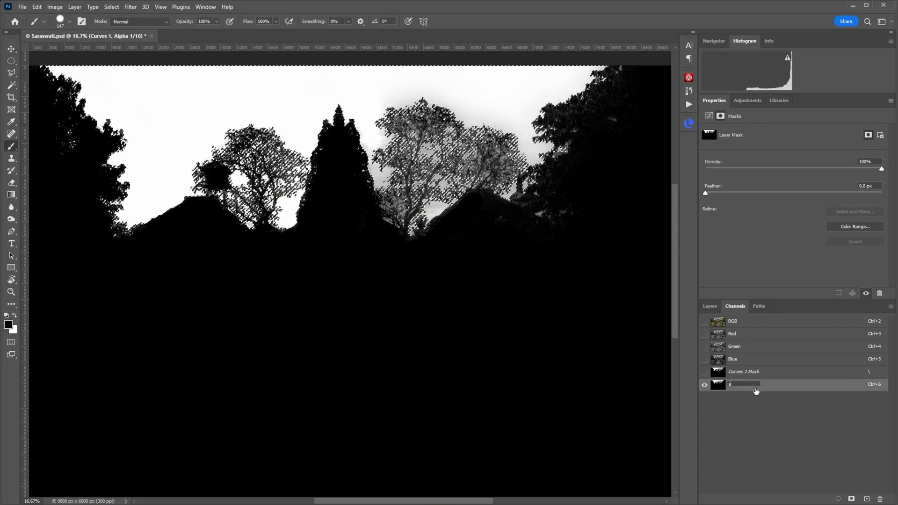
{"action": "type", "text": "sky selection"}
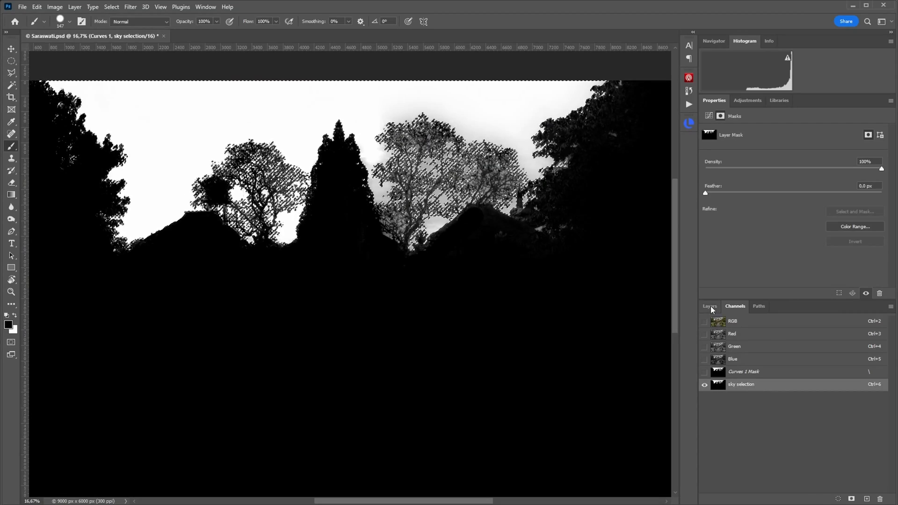
{"action": "left_click", "coordinate": [732, 321]}
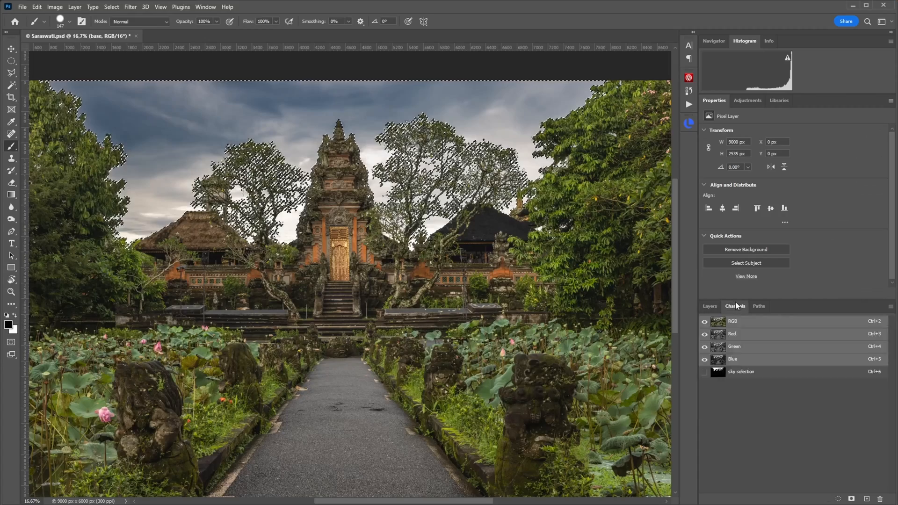
Load the 'sky selection' channel and add a Color Balance adjustment layer masked to the sky
{"action": "left_click", "coordinate": [710, 306]}
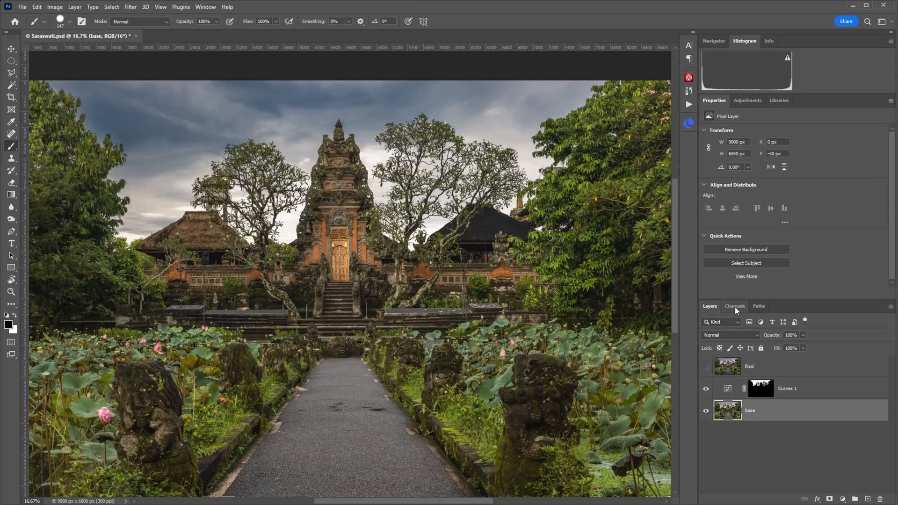
{"action": "left_click", "coordinate": [735, 306]}
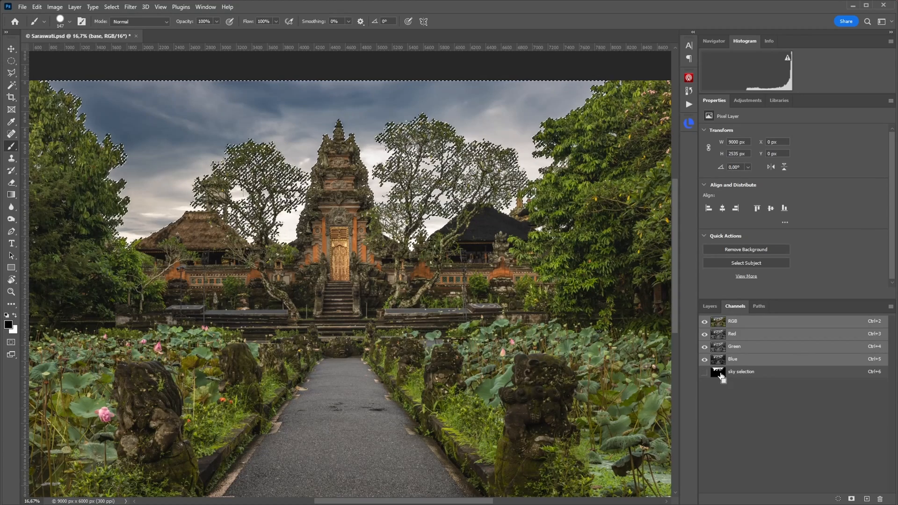
{"action": "left_click", "coordinate": [708, 306]}
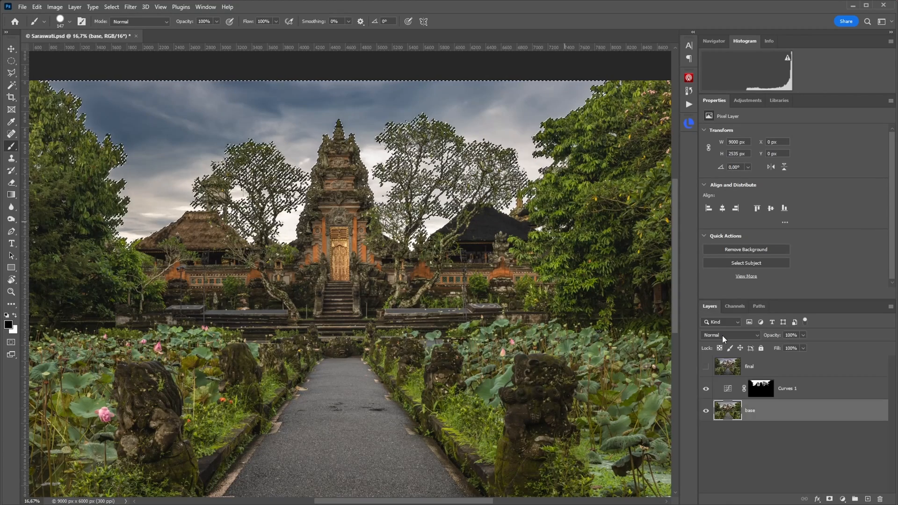
{"action": "left_click", "coordinate": [842, 498]}
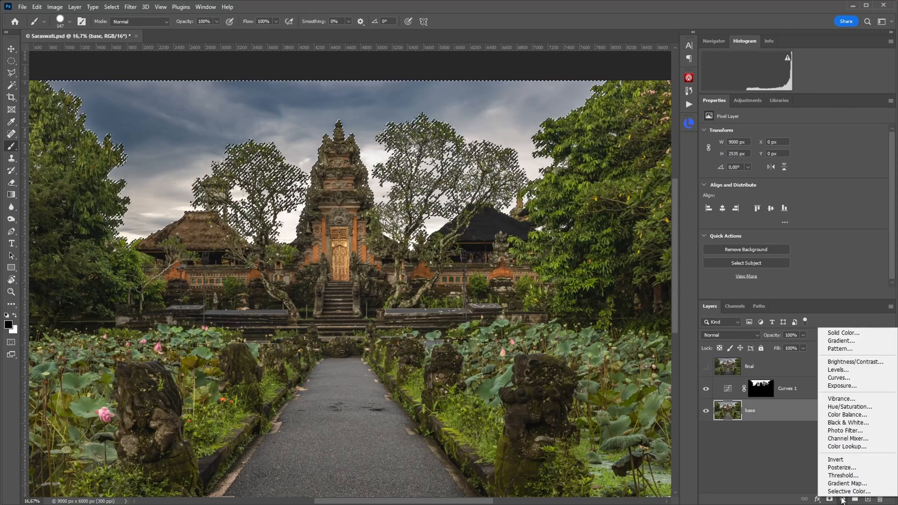
{"action": "left_click", "coordinate": [848, 414]}
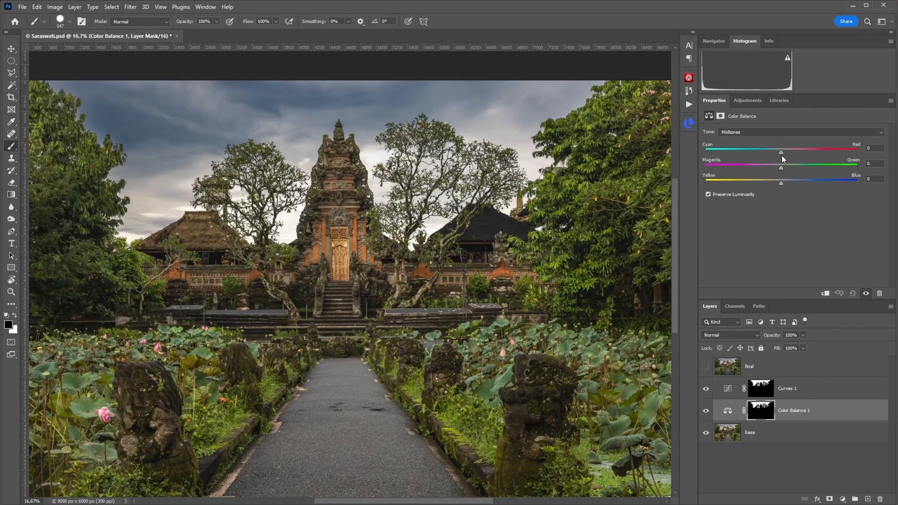